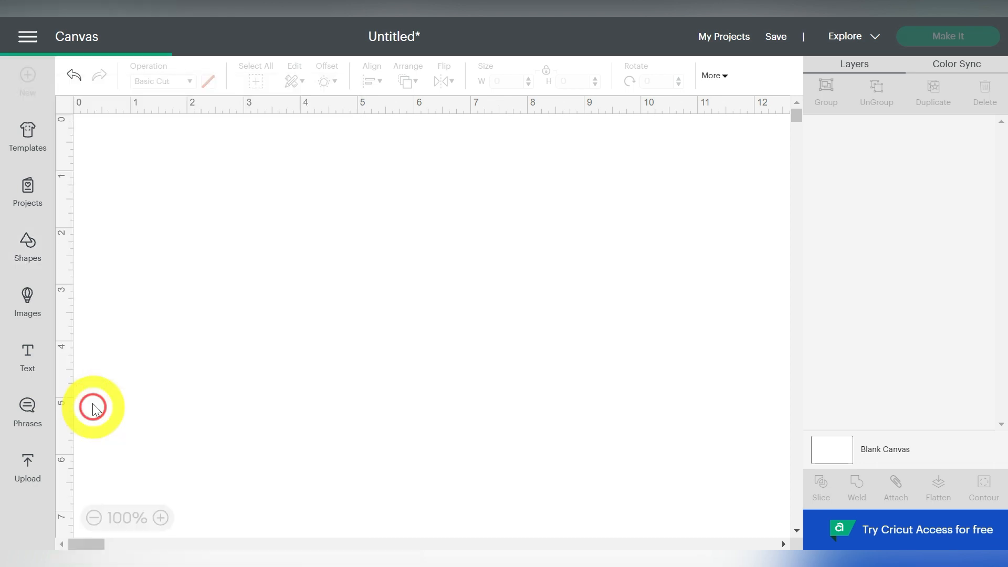
Insert a circle from Shapes and colour it purple.
click(26, 247)
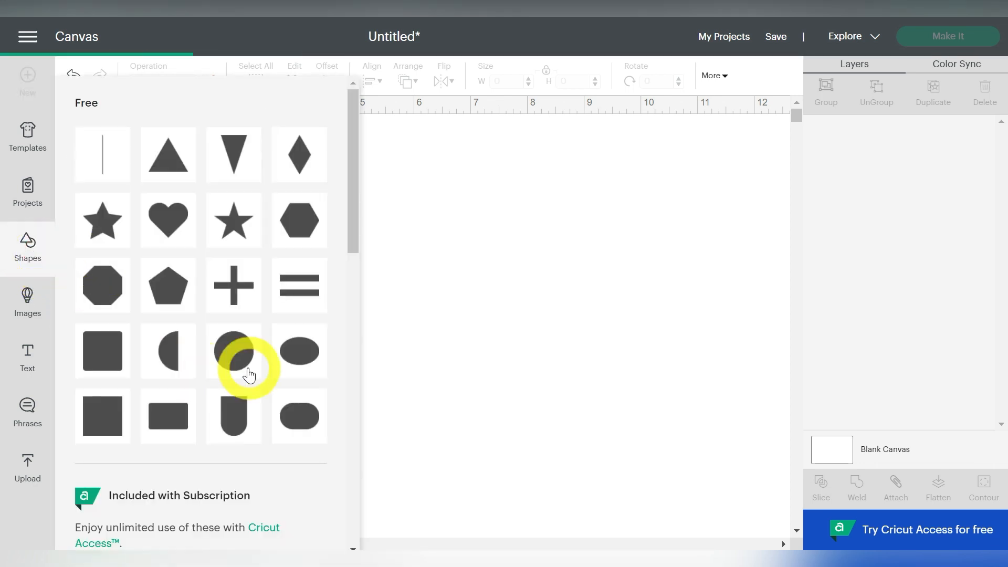
click(101, 350)
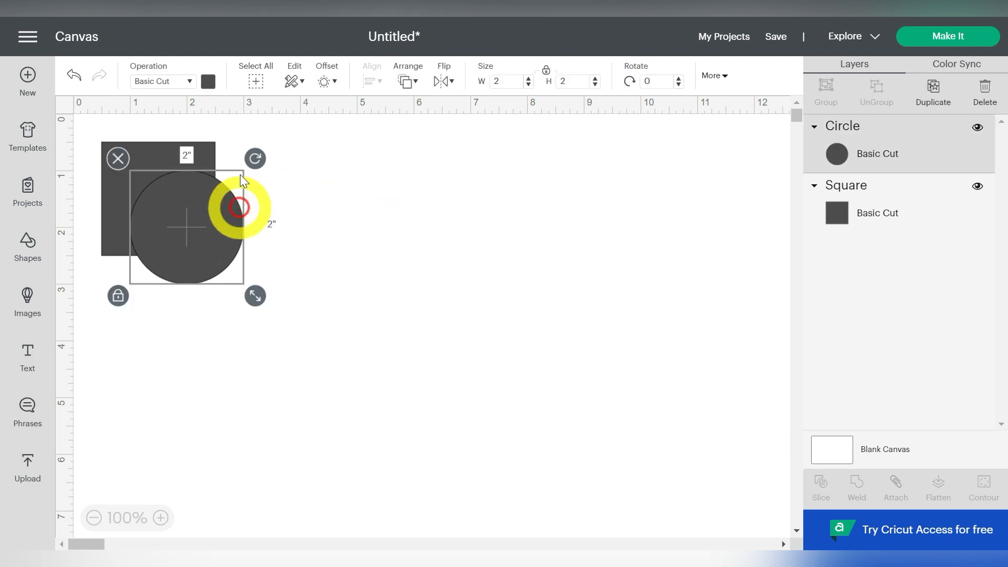
click(208, 81)
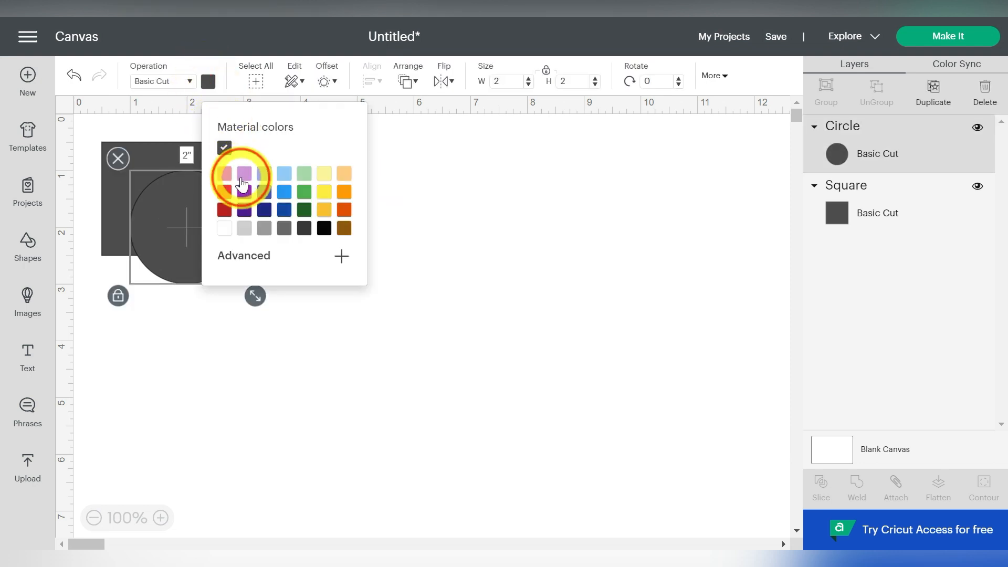
click(243, 174)
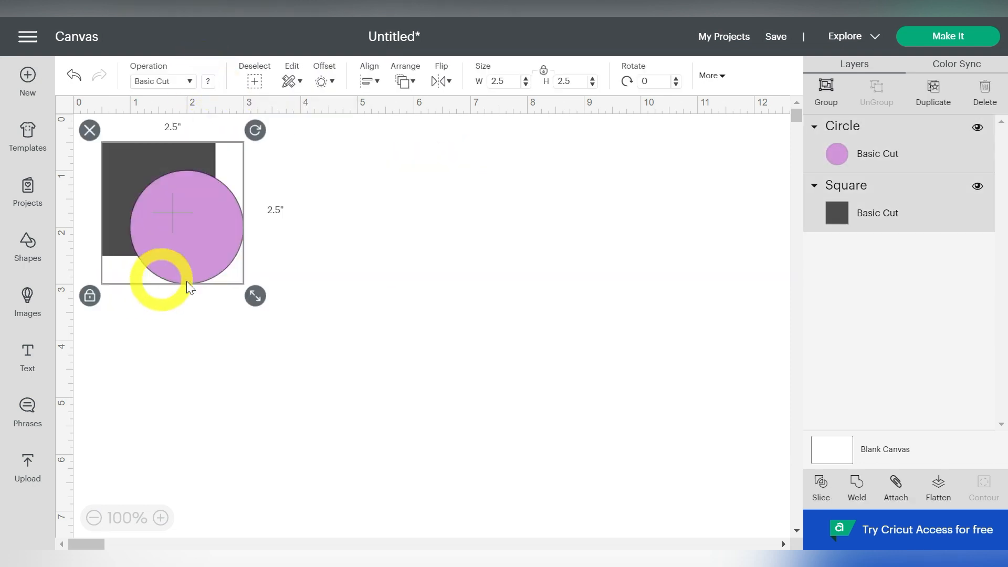
Enlarge the square and circle together, select both and try Slice.
drag(254, 296, 484, 524)
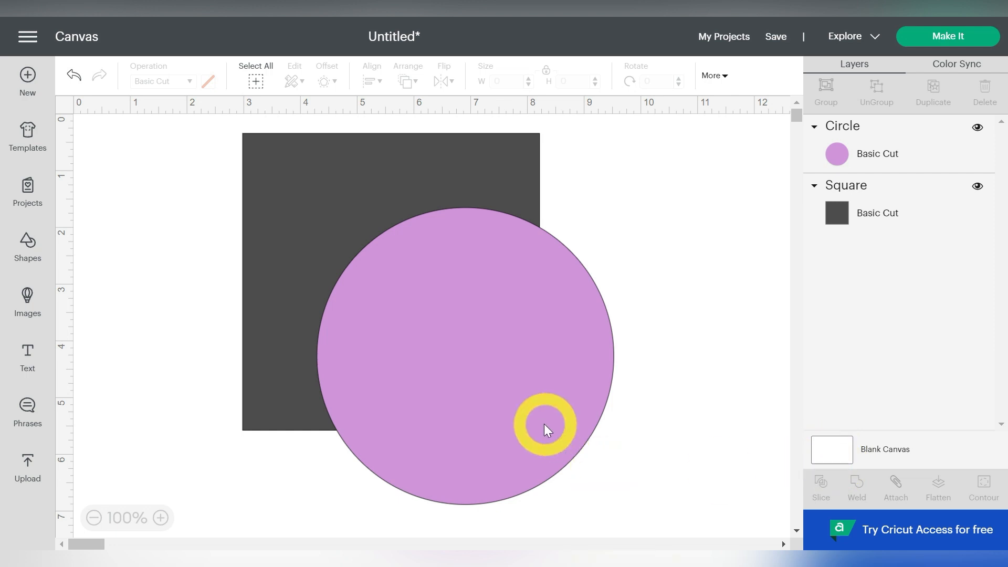
click(545, 428)
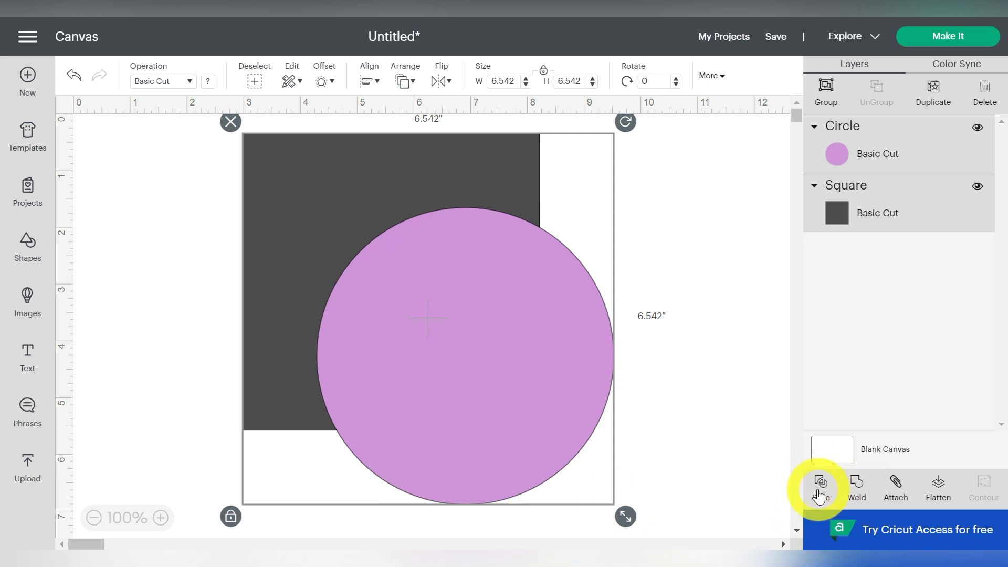
click(820, 484)
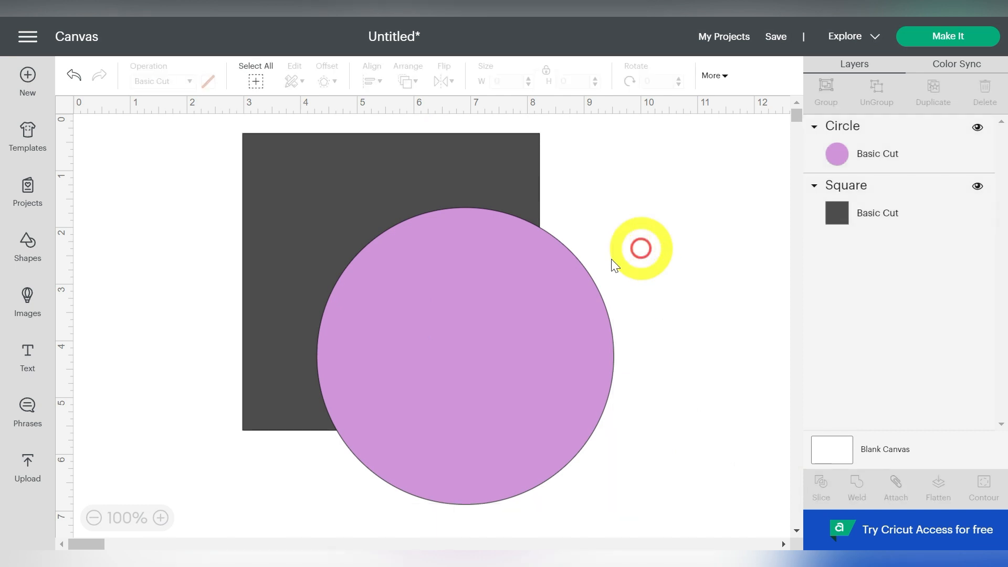
click(639, 247)
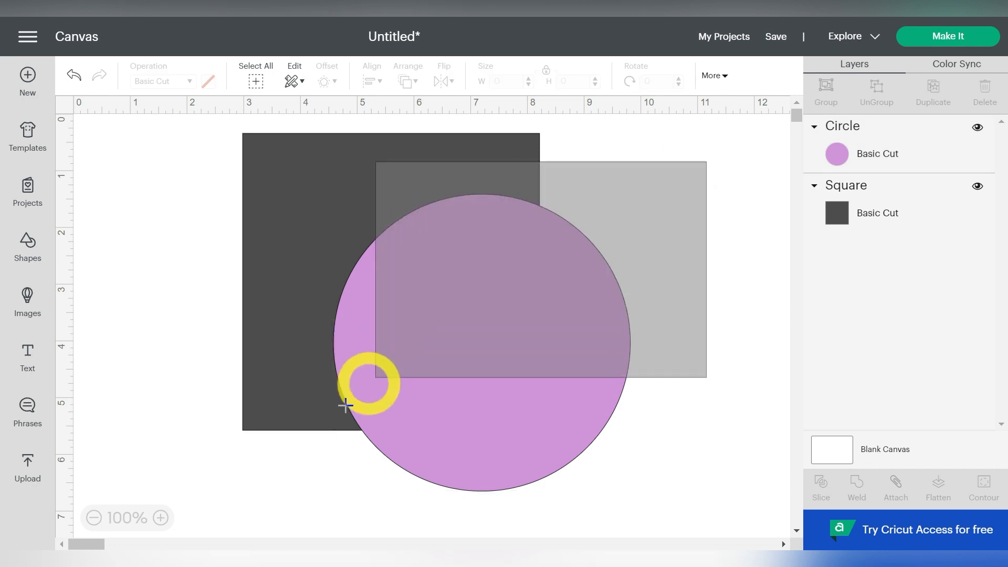
Slice the overlapping square and circle, then delete the resulting layers.
click(821, 487)
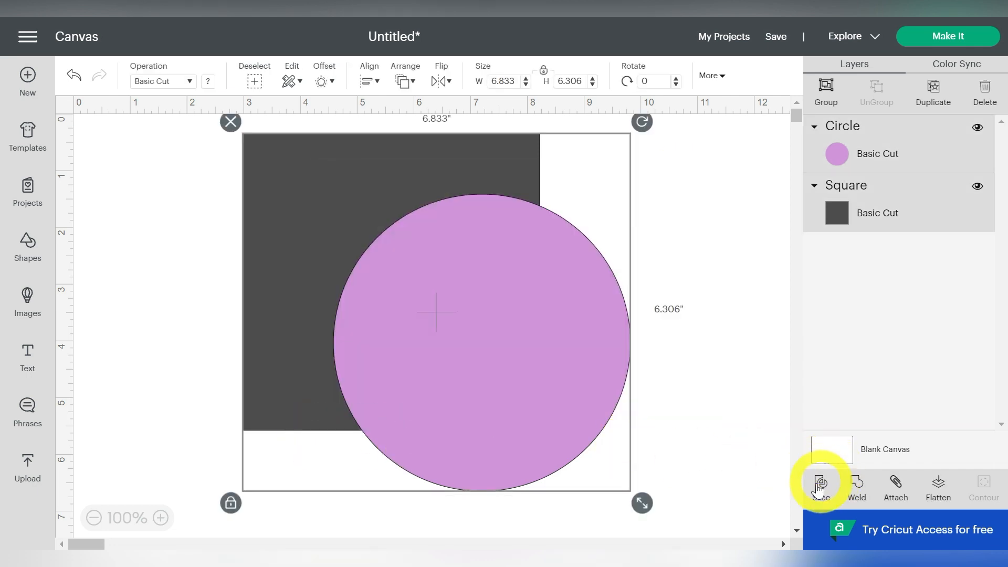
click(818, 483)
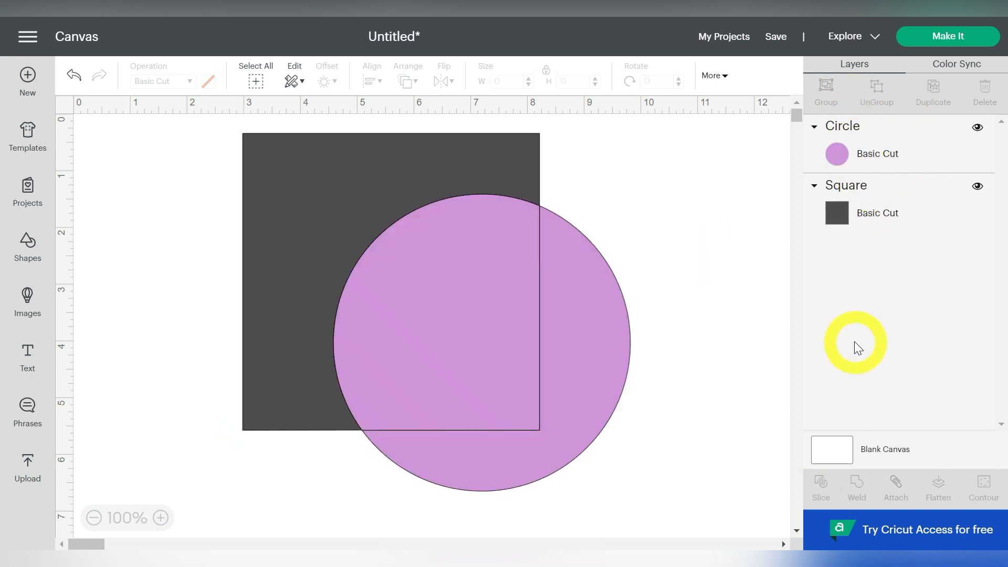
click(819, 489)
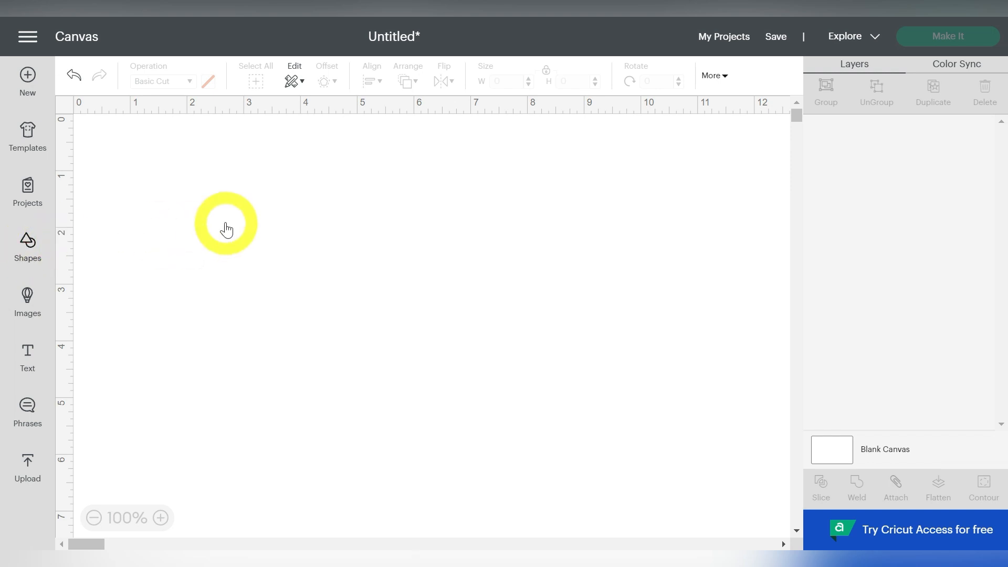
click(27, 247)
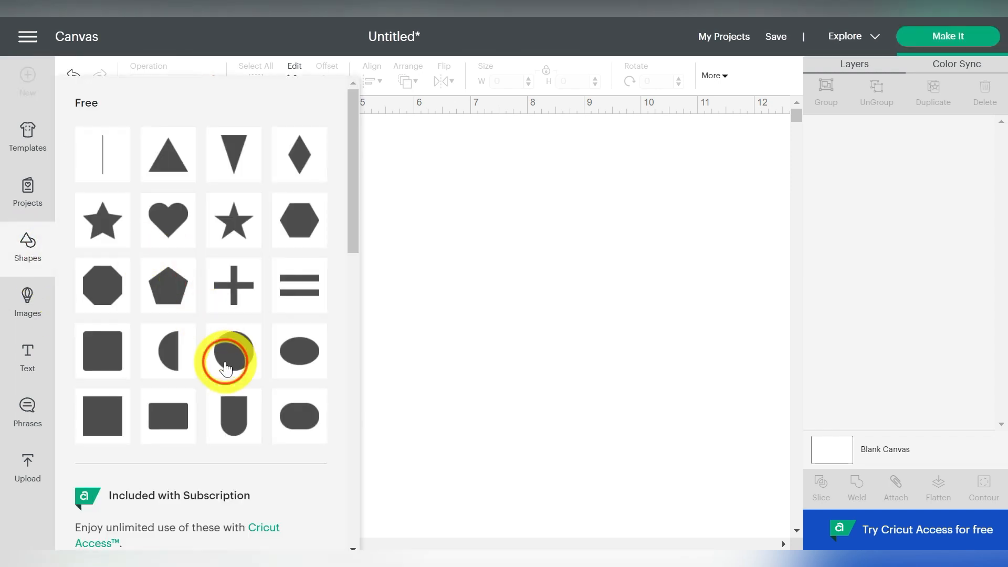
click(226, 357)
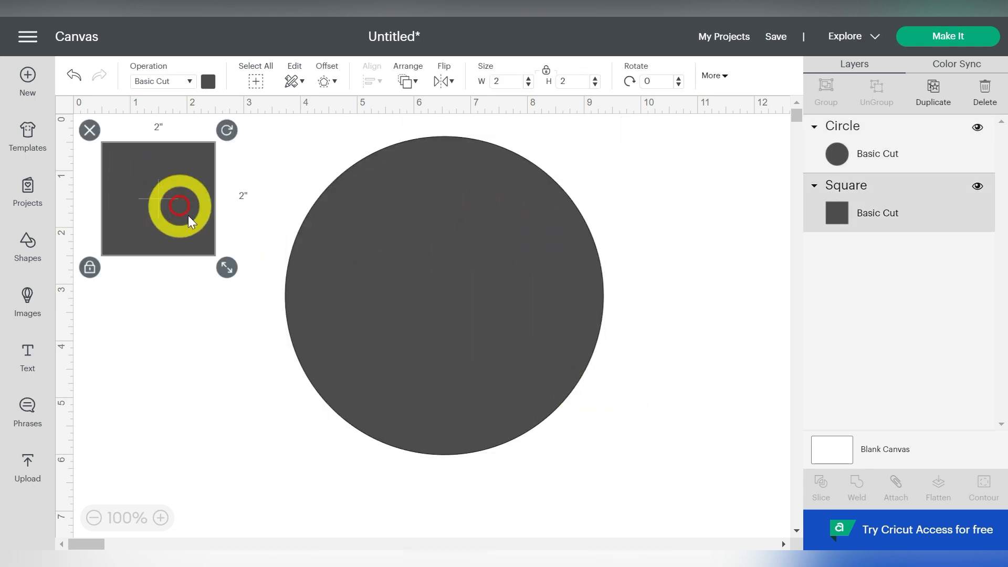
drag(226, 267, 448, 489)
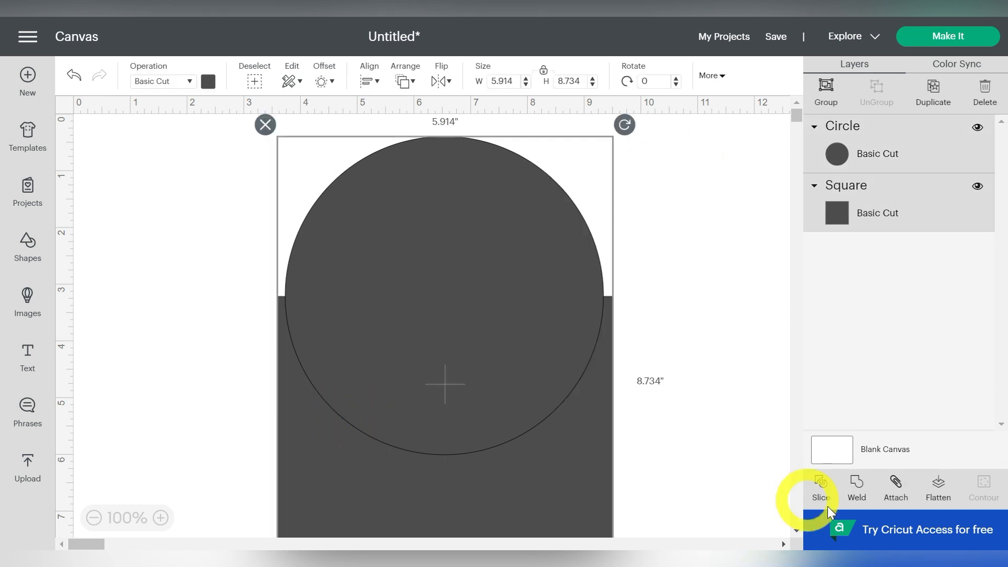
click(820, 489)
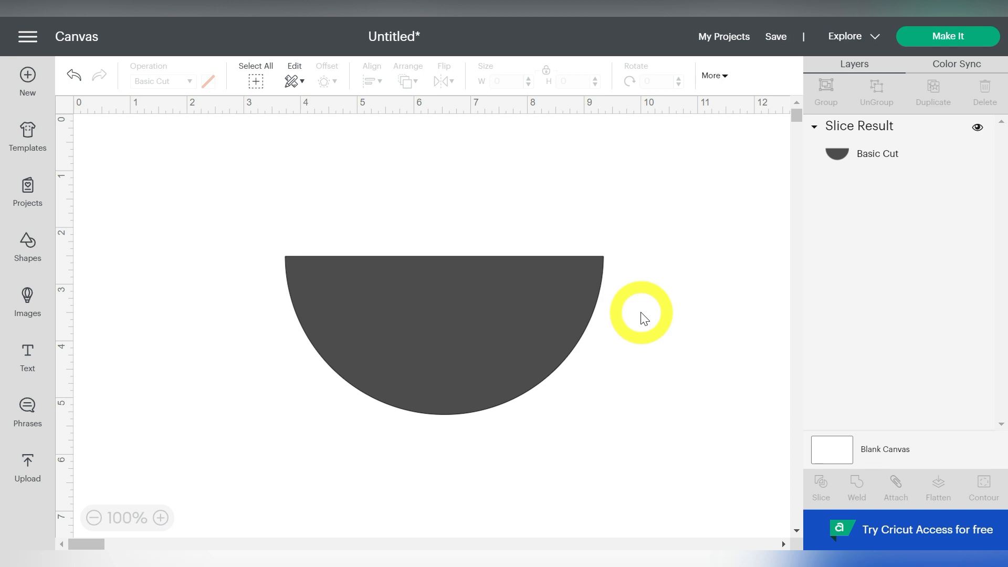
click(444, 335)
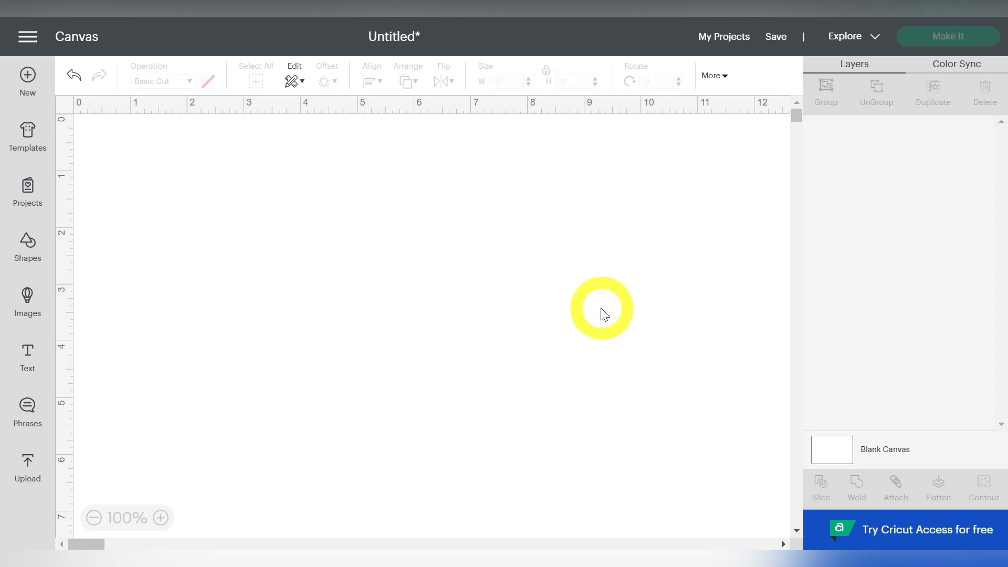
mouse_move(27, 469)
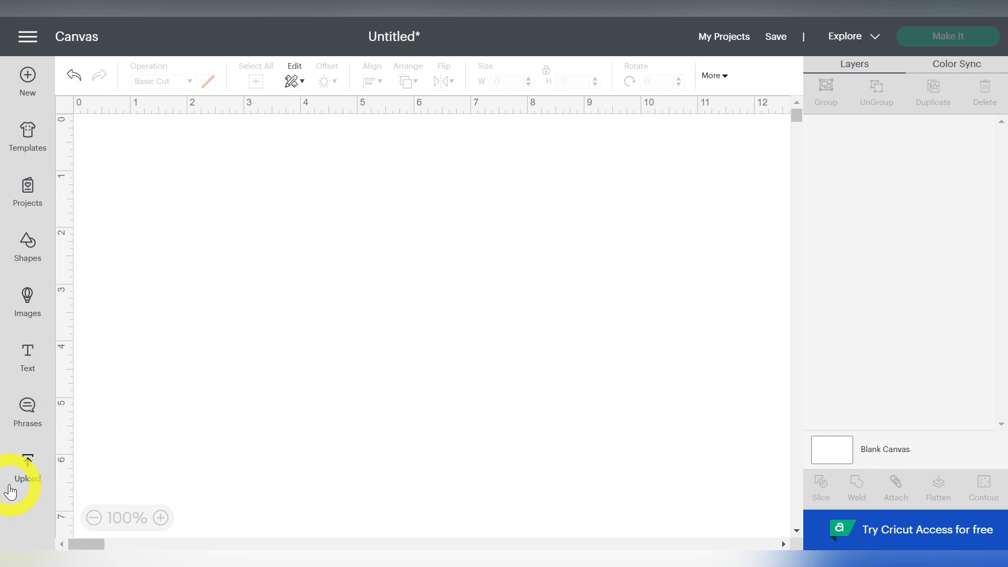
Browse for loang (3).png and open it for image upload.
click(27, 466)
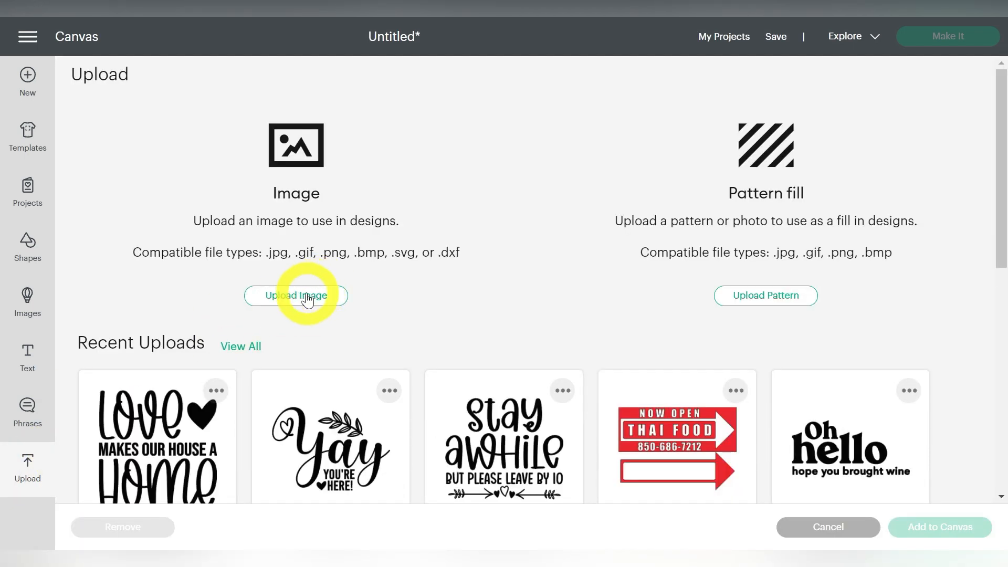
click(296, 295)
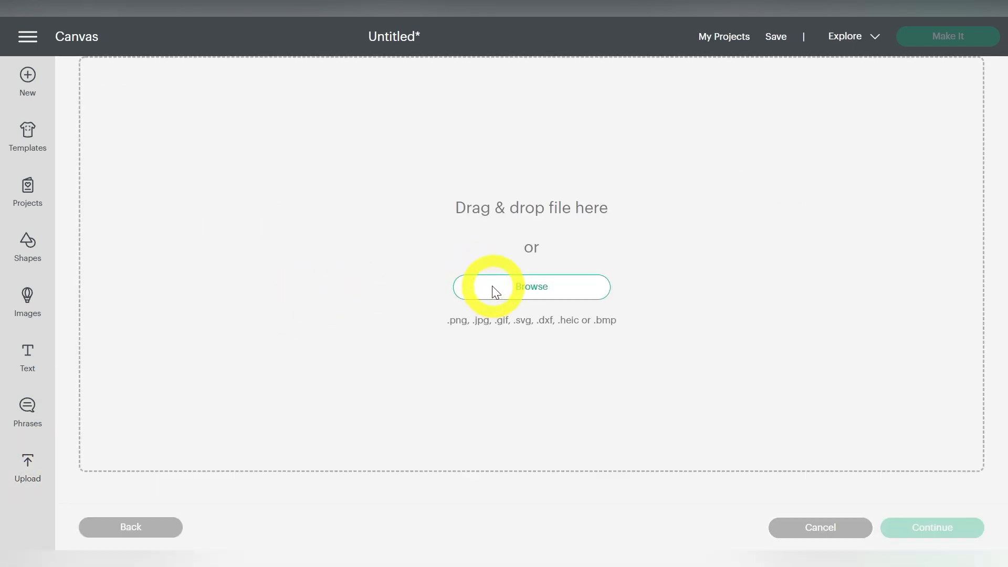
click(530, 286)
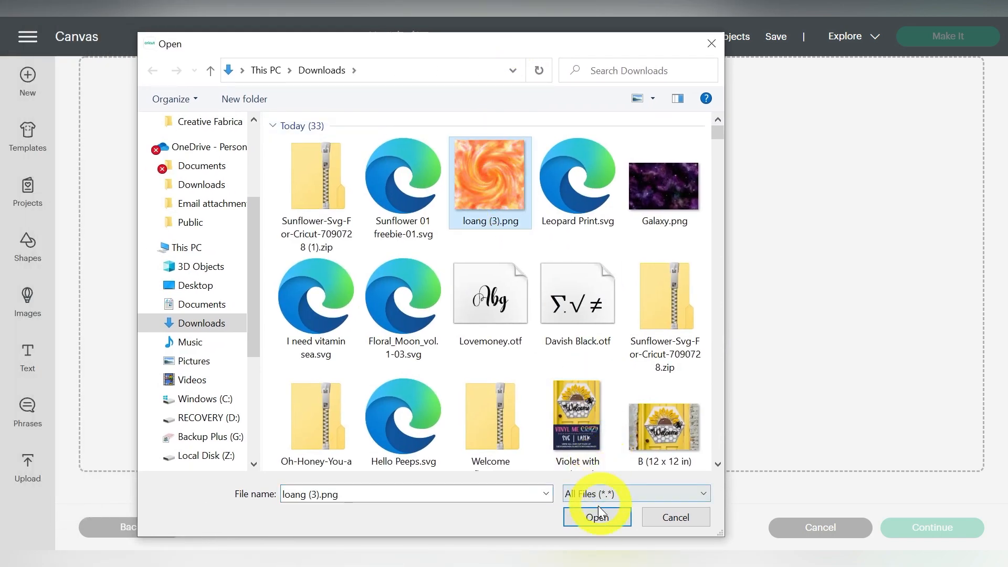
click(596, 517)
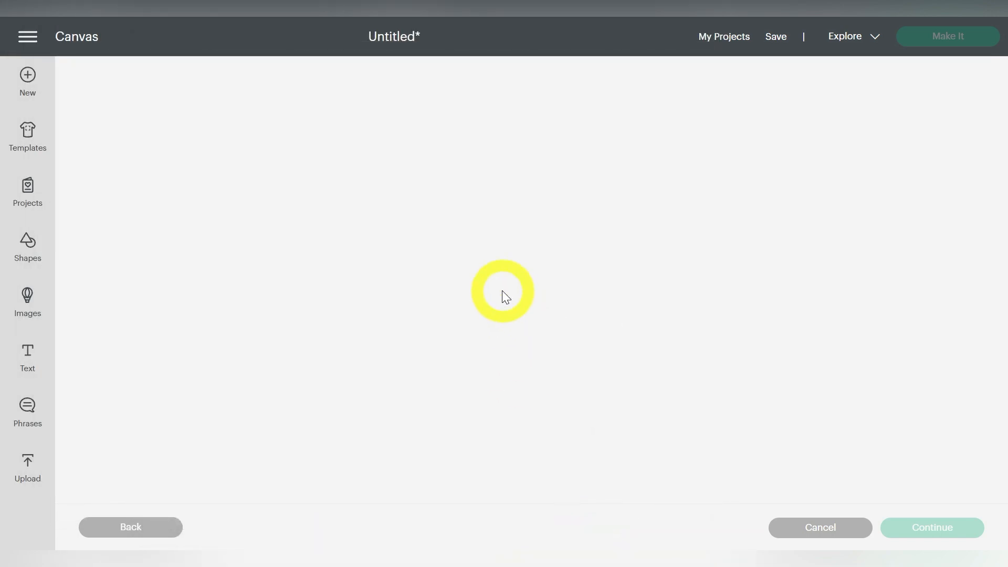
click(720, 437)
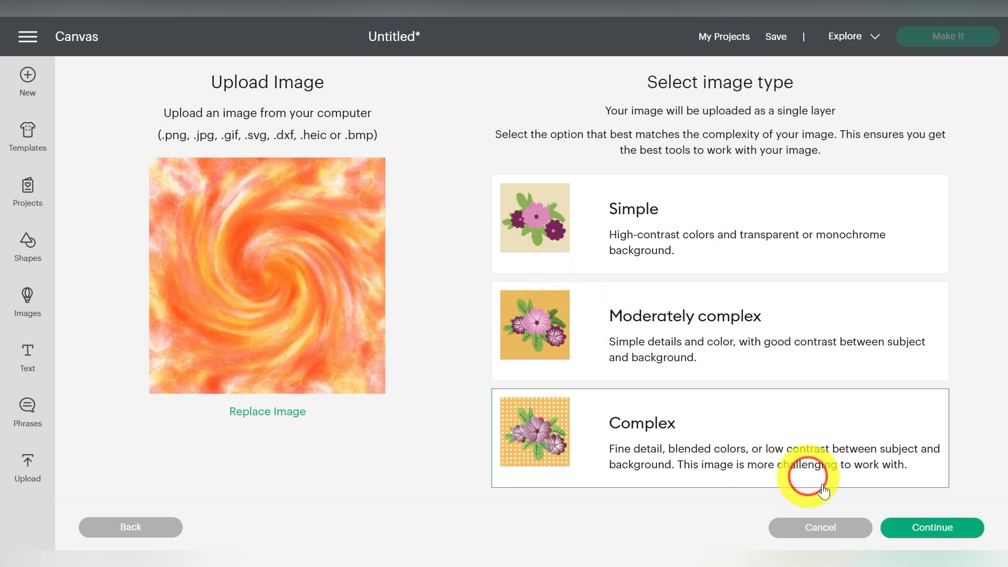
Mark loang (3).png as Complex and upload it as Print Then Cut.
click(931, 527)
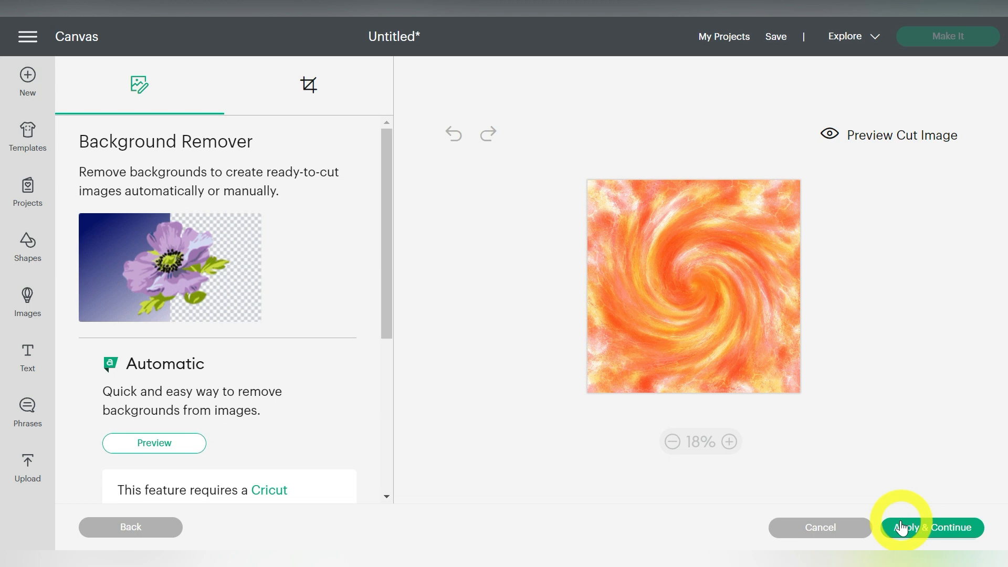
click(931, 527)
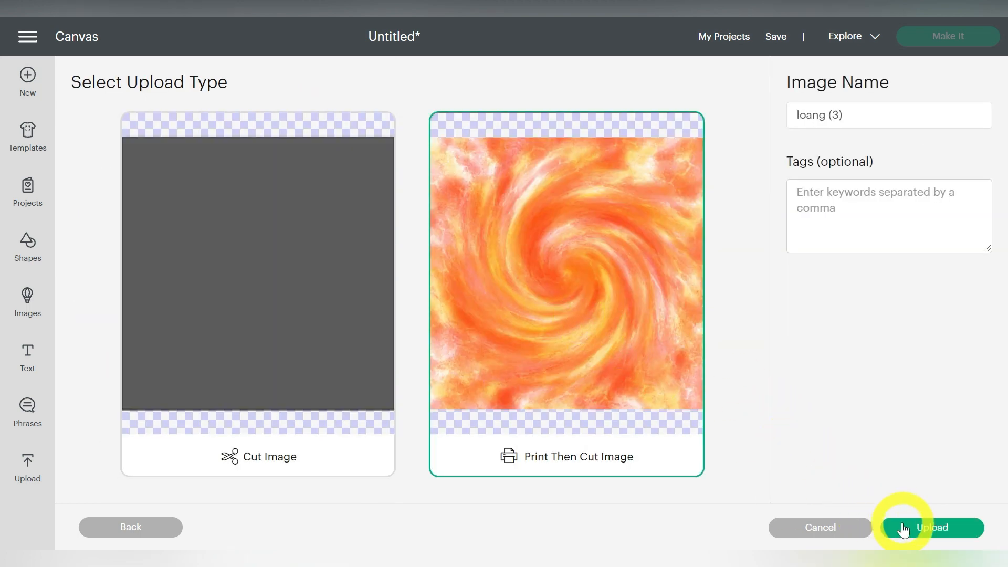
click(931, 527)
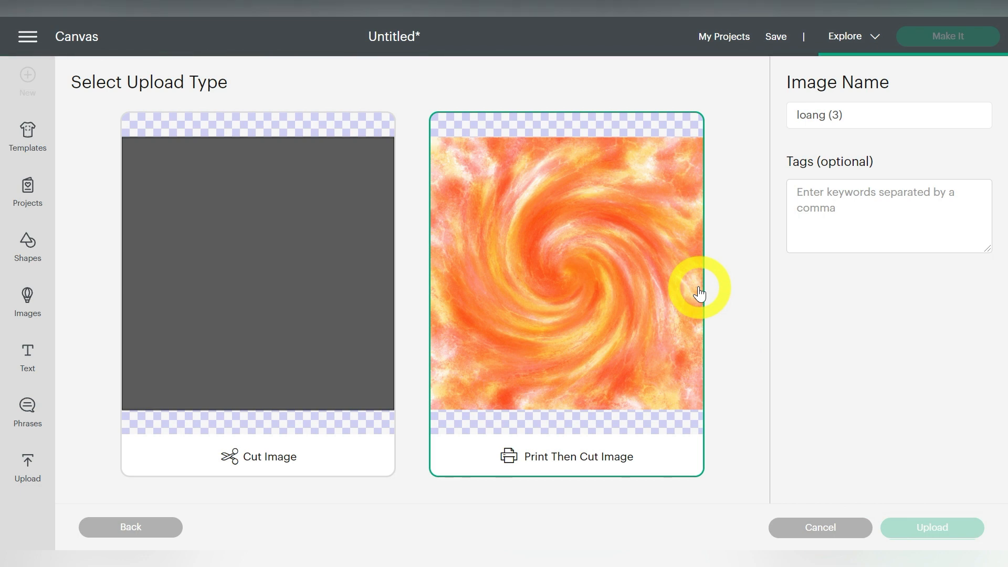
click(931, 527)
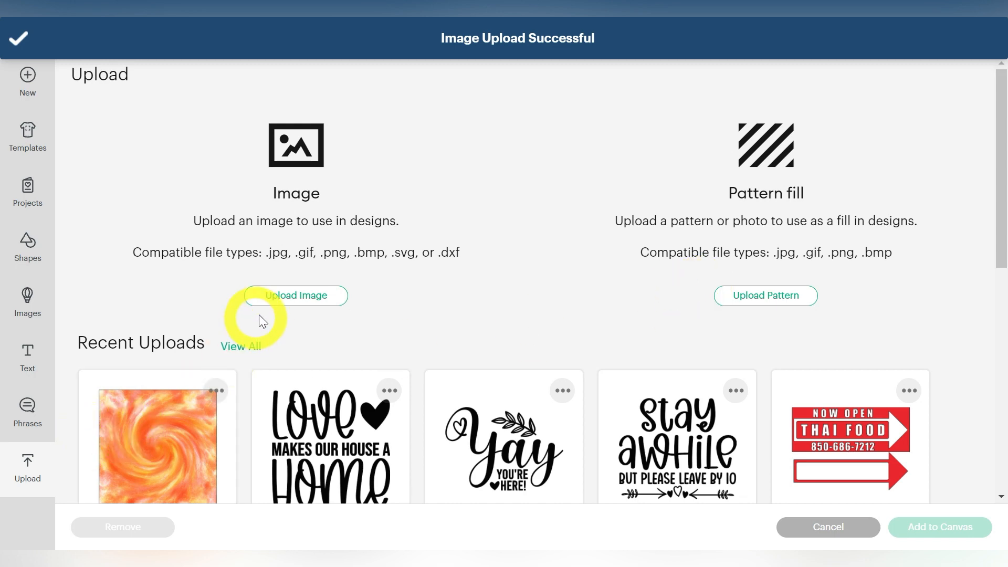
click(294, 295)
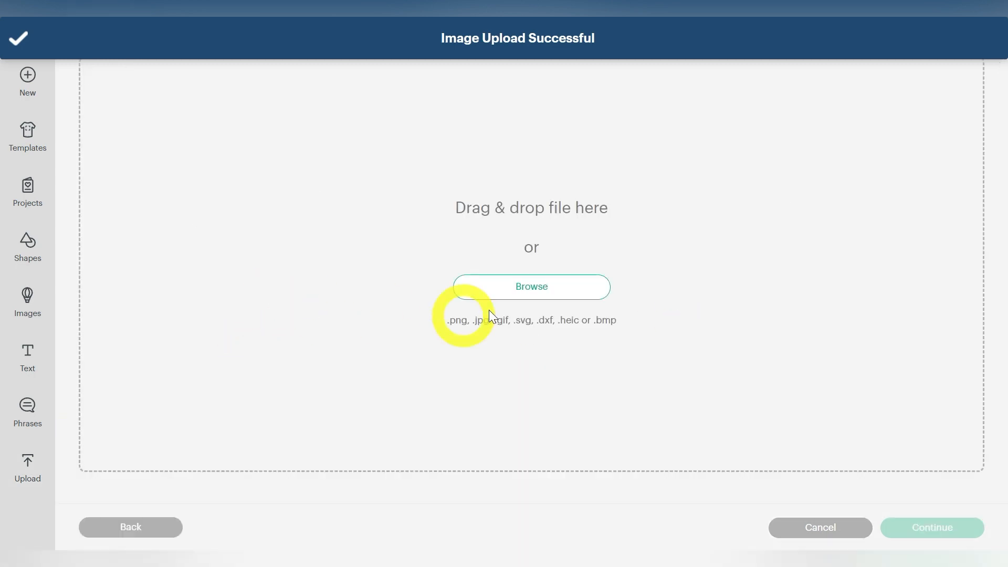
Upload Sunflower 01 freebie-01.svg and add it with the swirl image to the canvas.
click(530, 287)
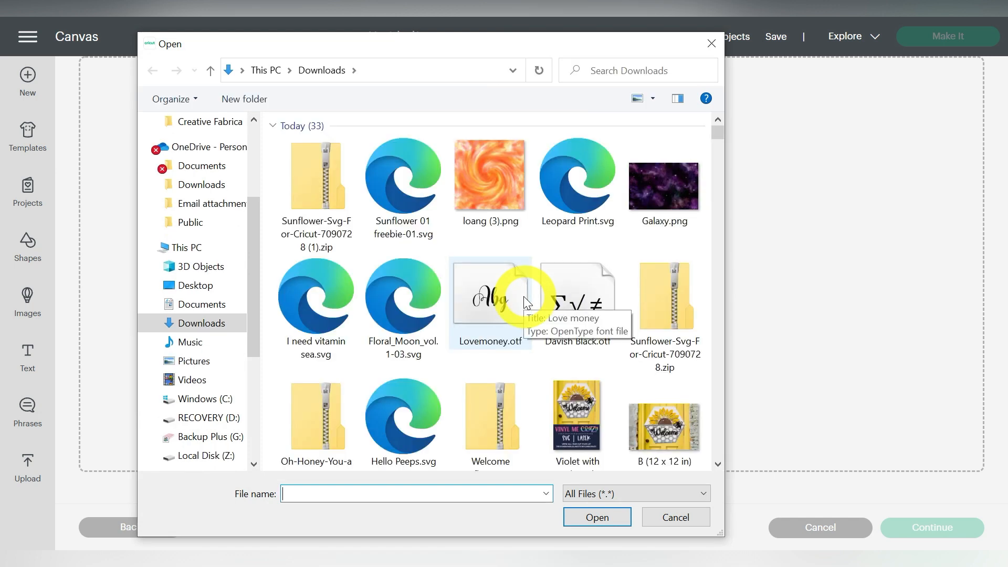
mouse_move(507, 226)
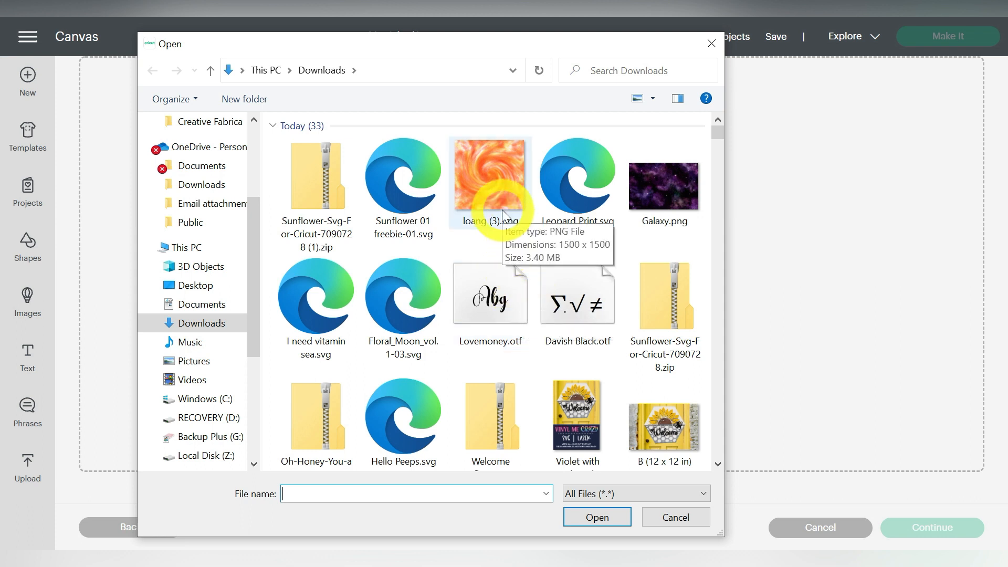
click(403, 174)
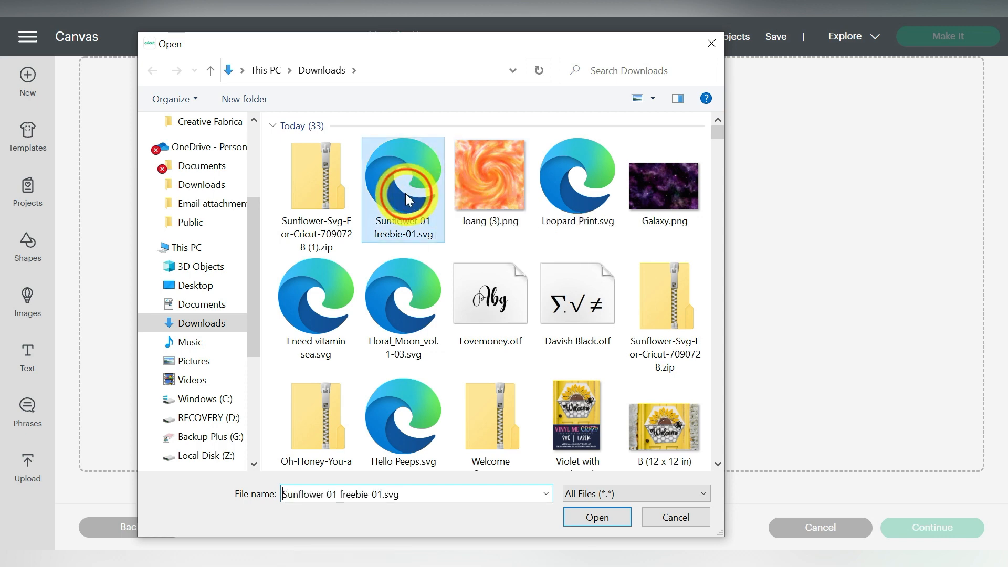
click(595, 516)
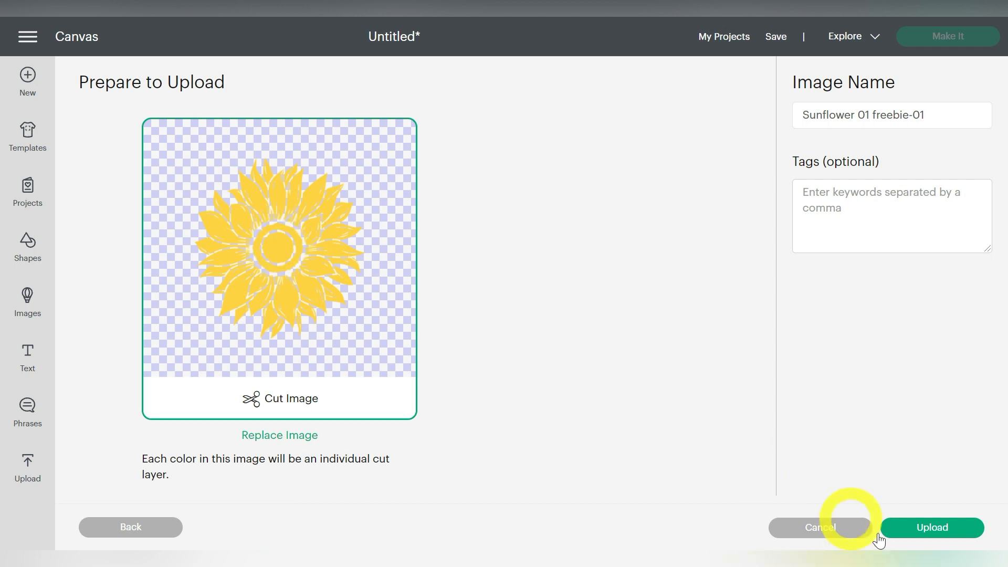
click(931, 527)
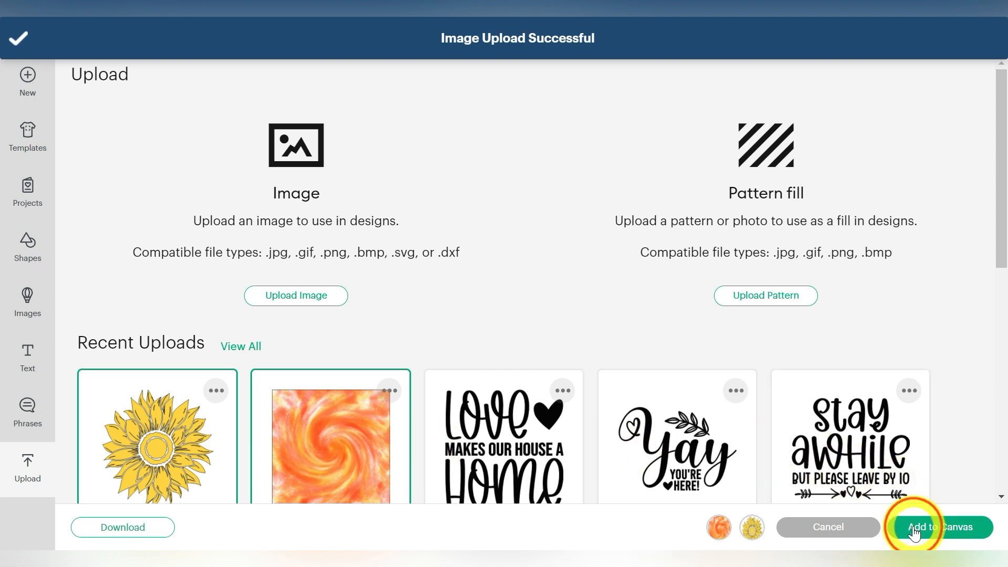
click(939, 526)
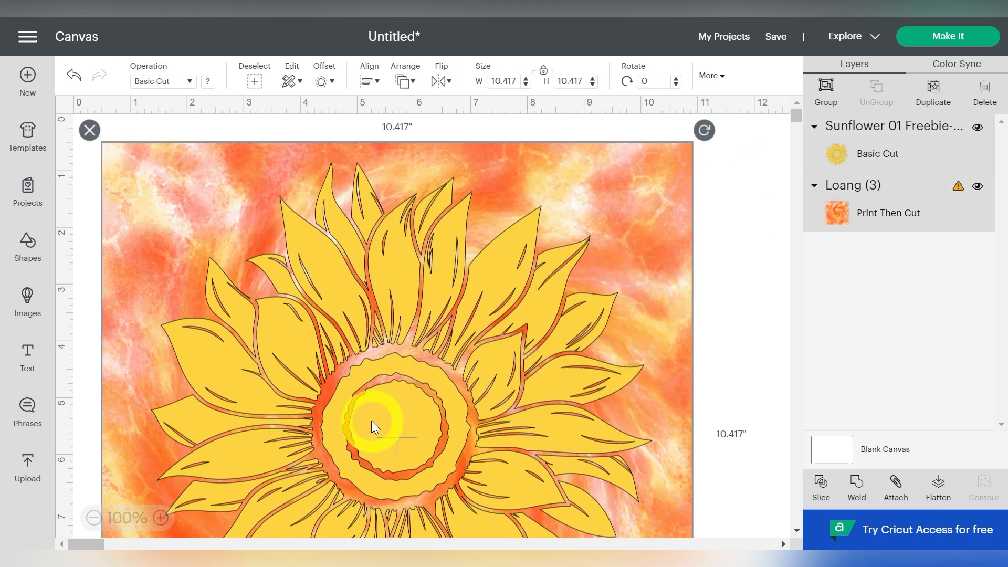
Select the sunflower and swirl image, slice the sunflower out, and zoom out.
click(820, 487)
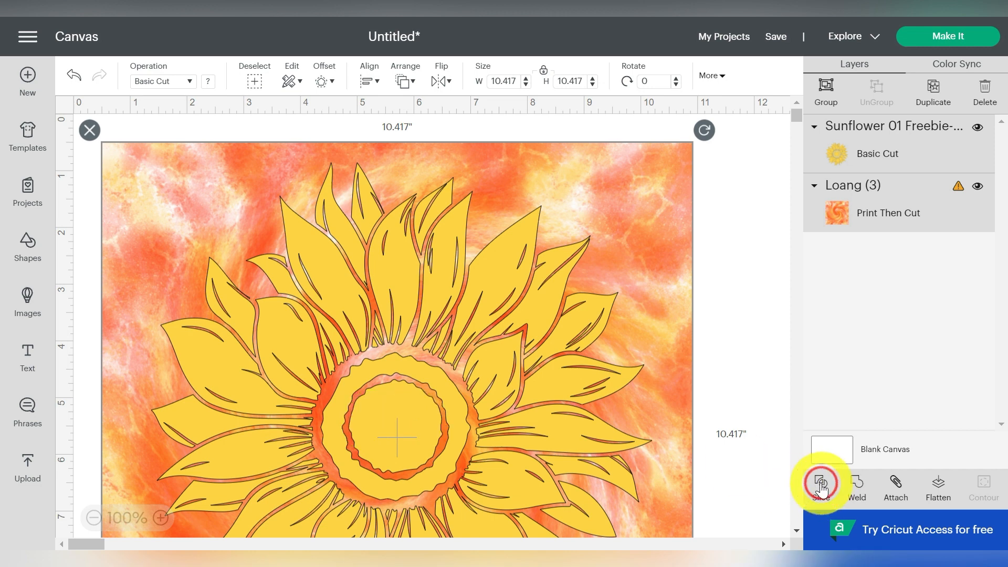
click(821, 487)
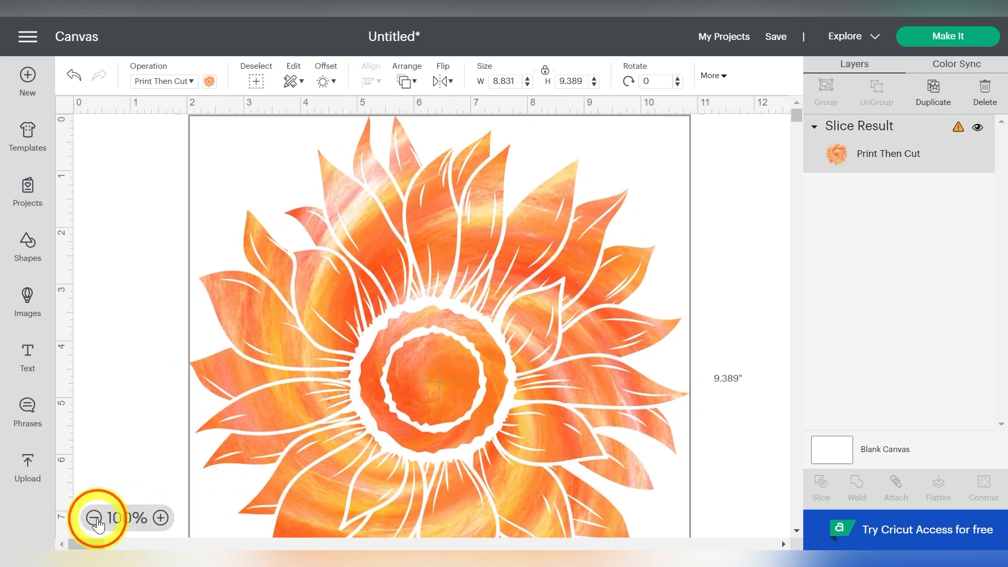
click(91, 518)
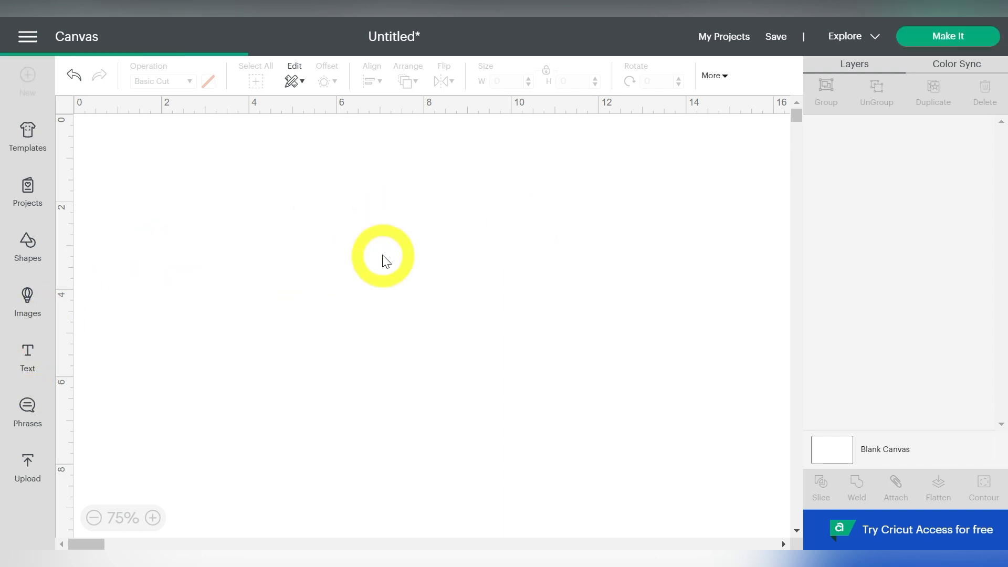
Add CREATIVE in Davish and an enlarged fabrica in Love Money script.
click(27, 358)
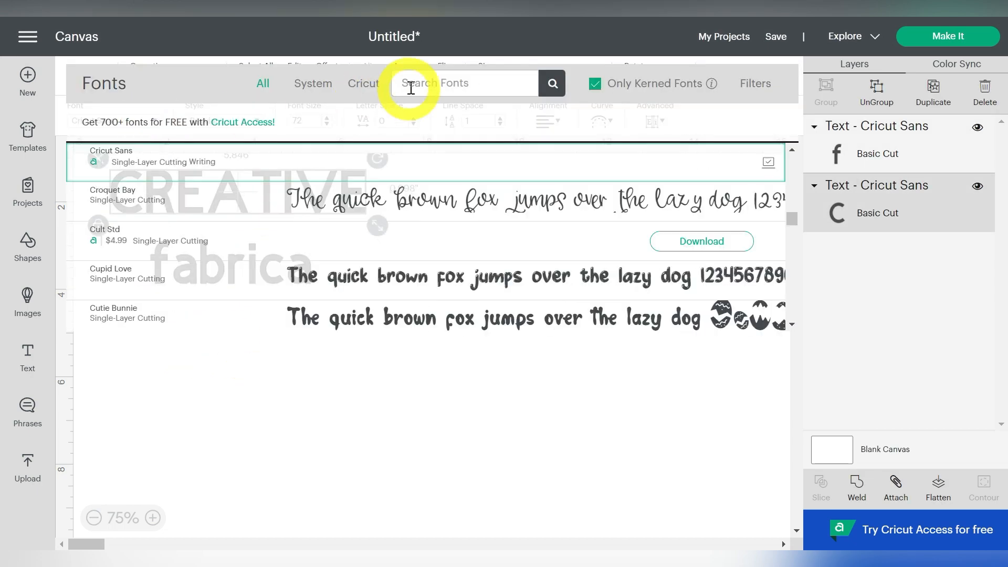
text(davish)
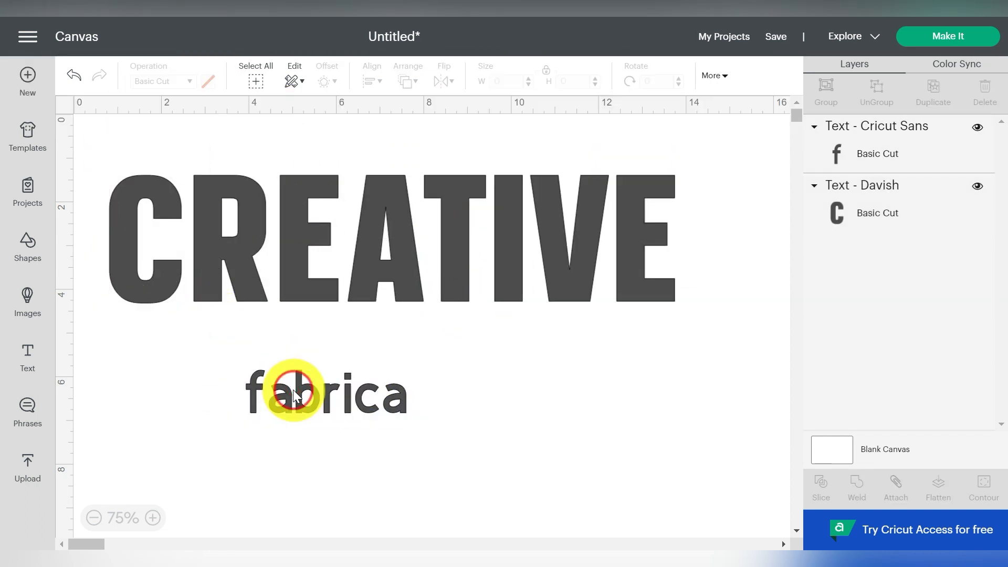
text(love)
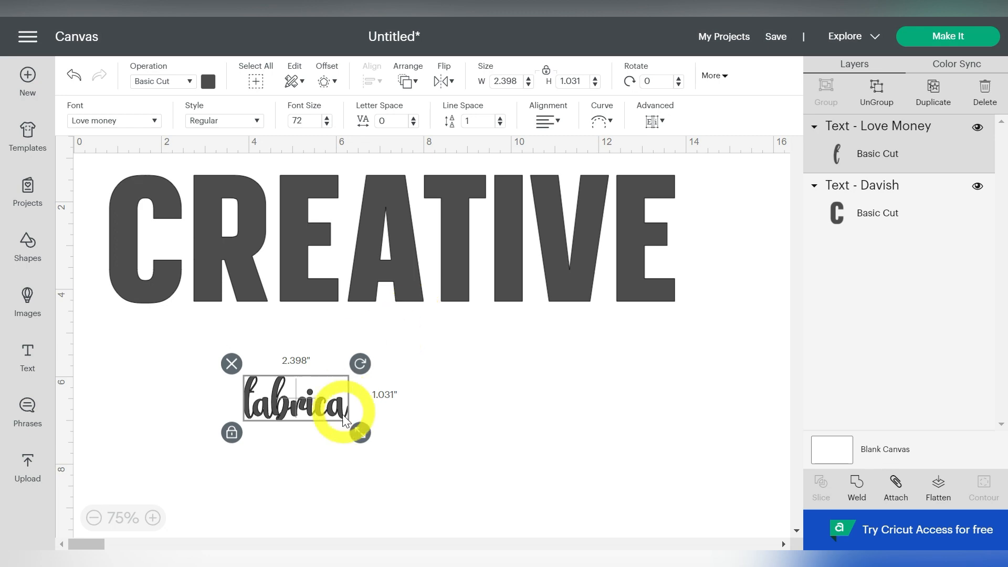
drag(360, 434, 551, 447)
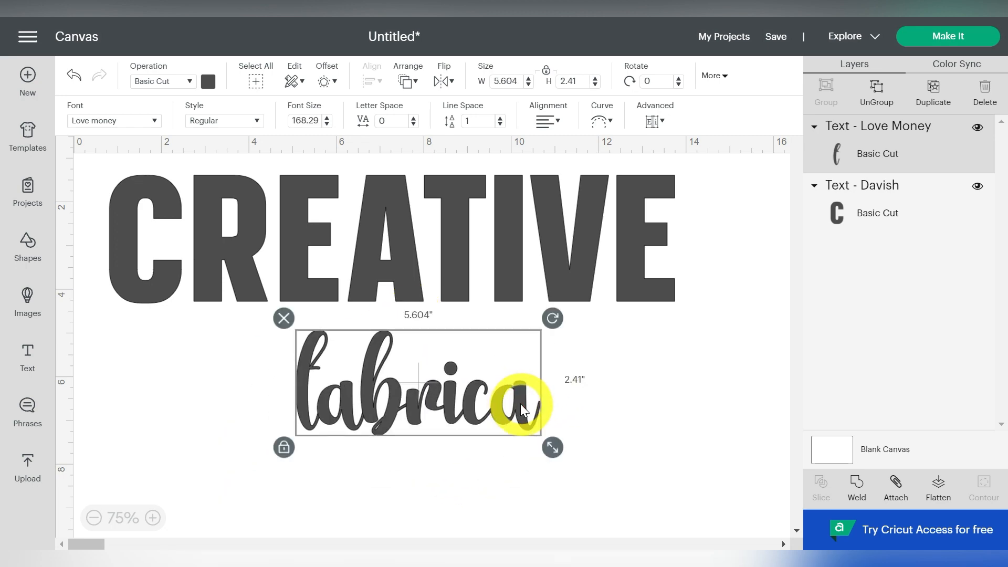
text(character)
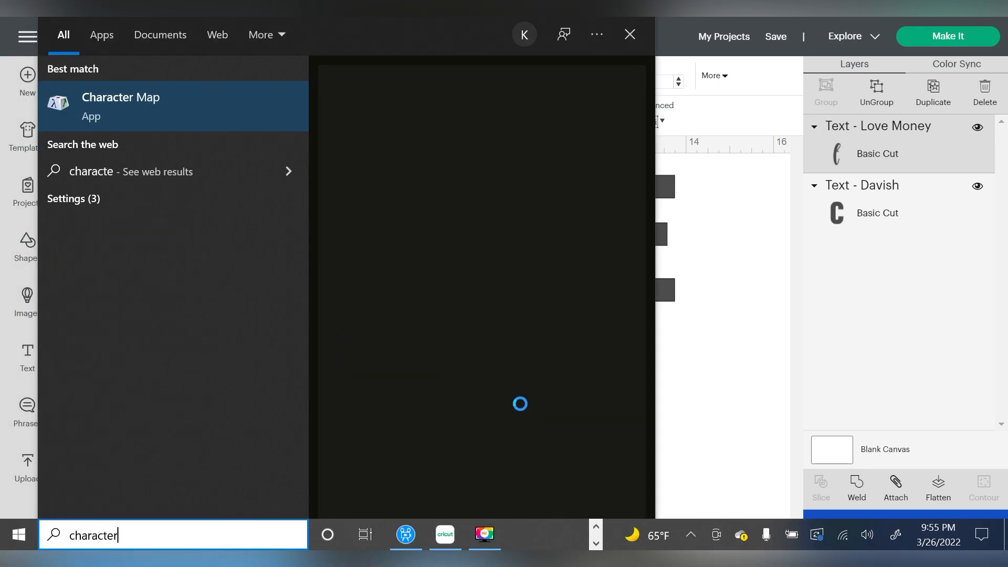
Use Character Map's private use glyphs to give fabrica heart swashes.
click(120, 106)
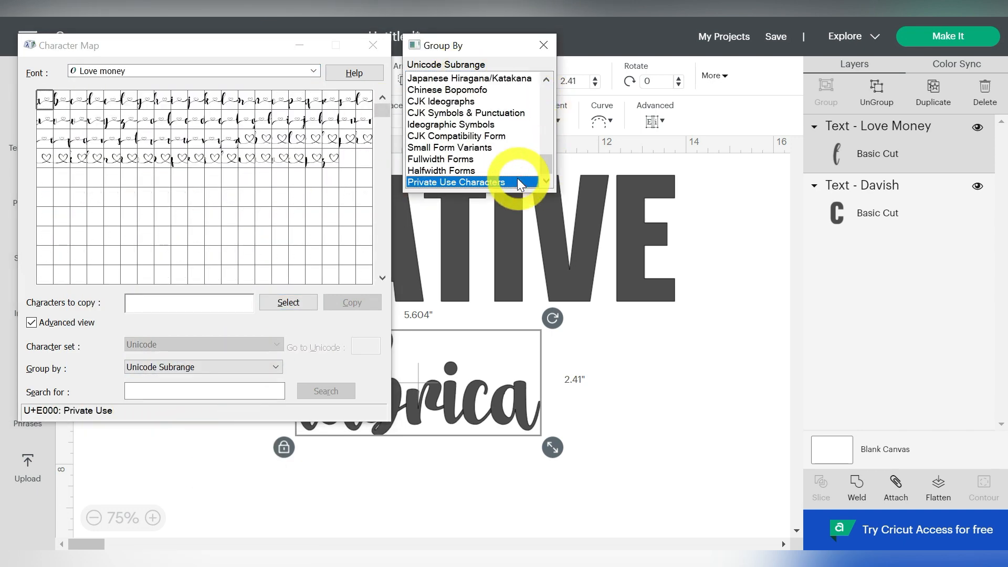
click(288, 302)
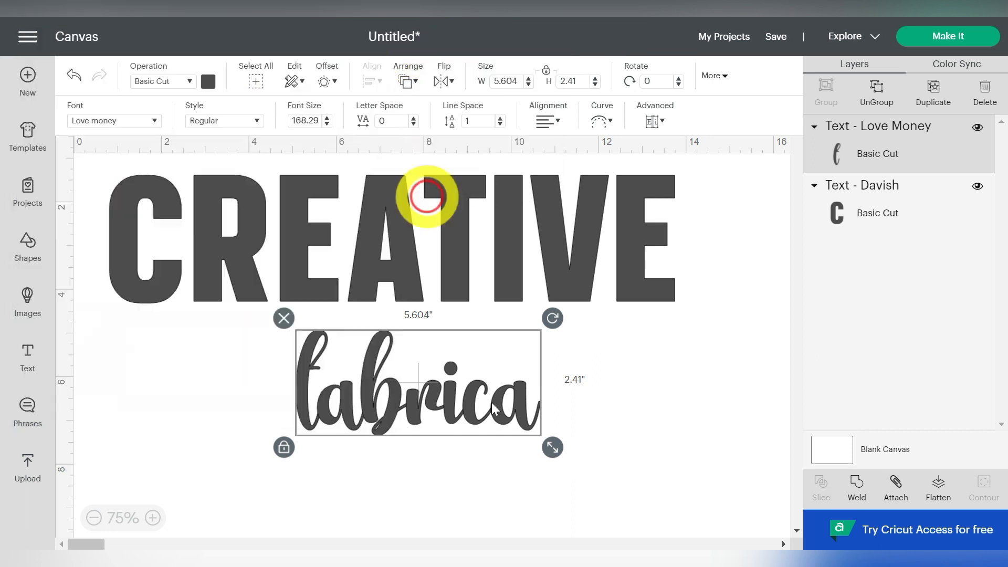
drag(552, 447, 790, 446)
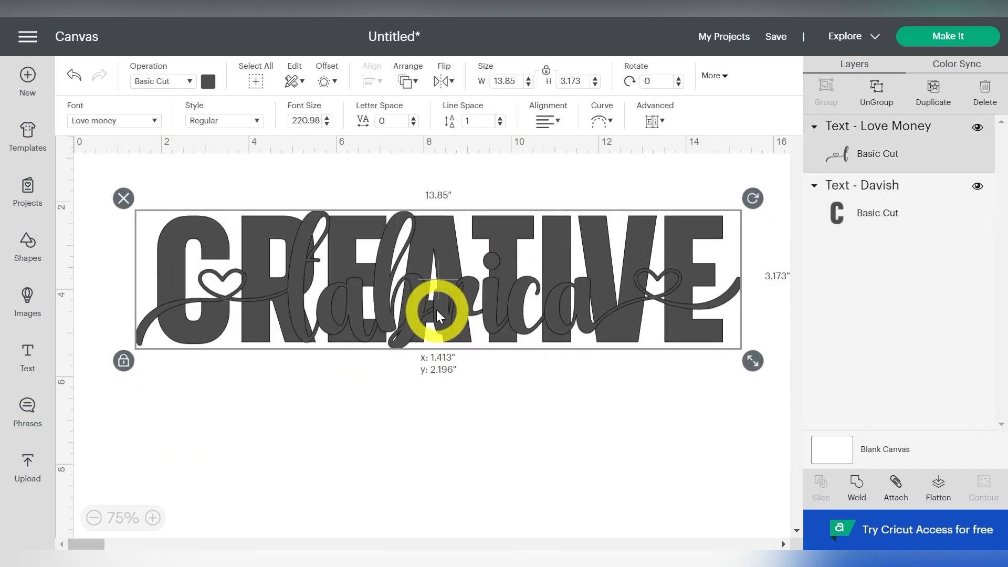
Move fabrica across CREATIVE and colour it purple.
drag(437, 315, 437, 326)
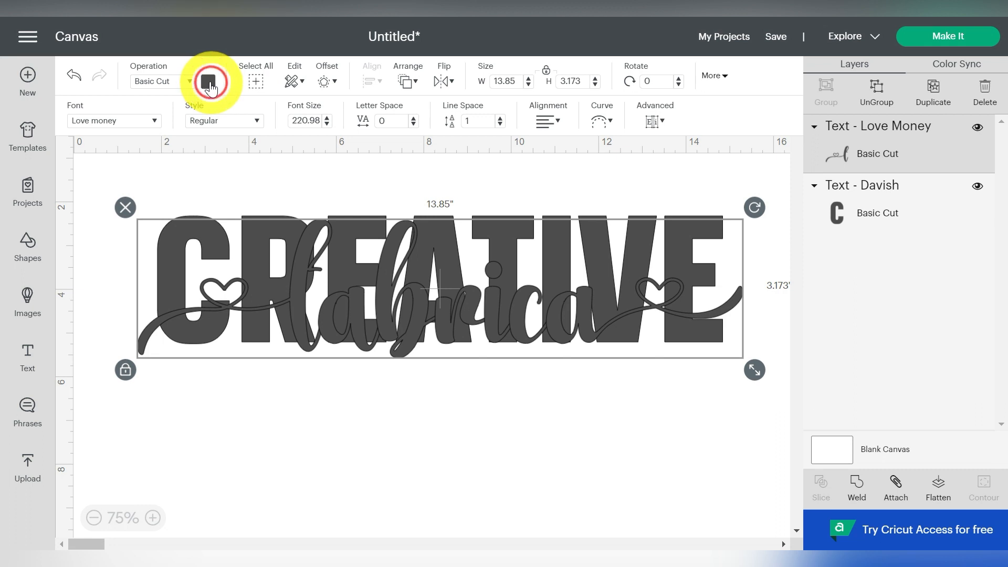
click(208, 80)
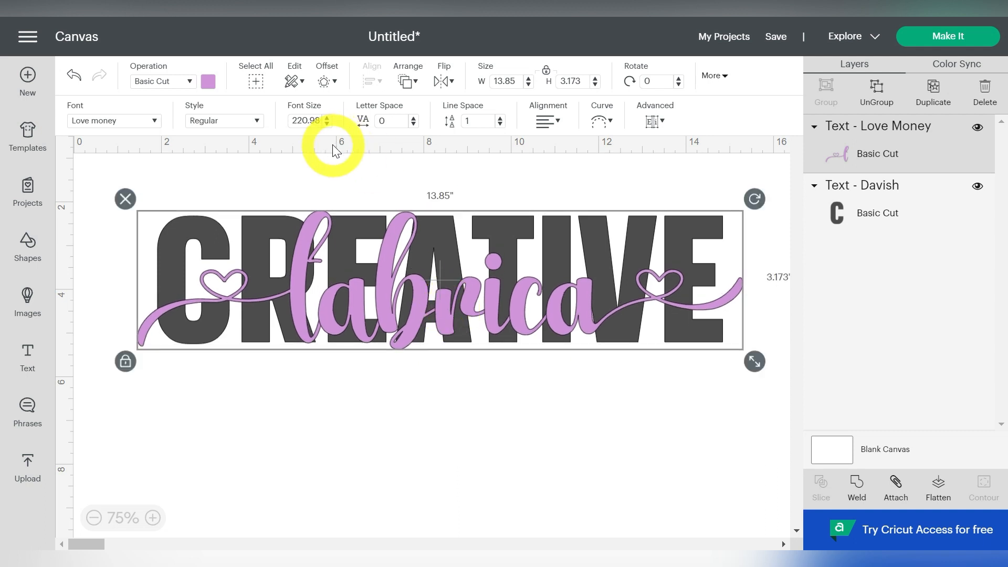
mouse_move(326, 80)
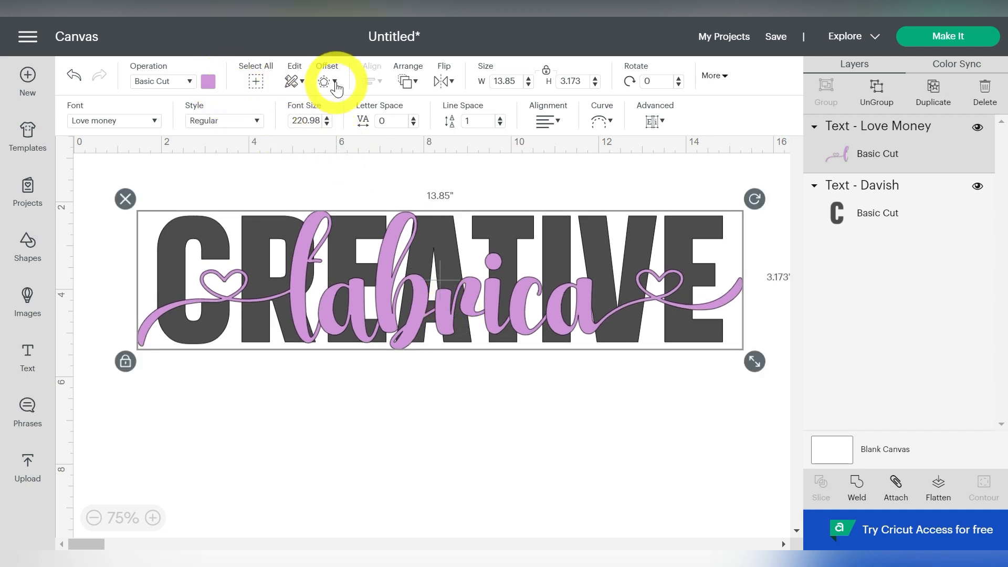
click(324, 80)
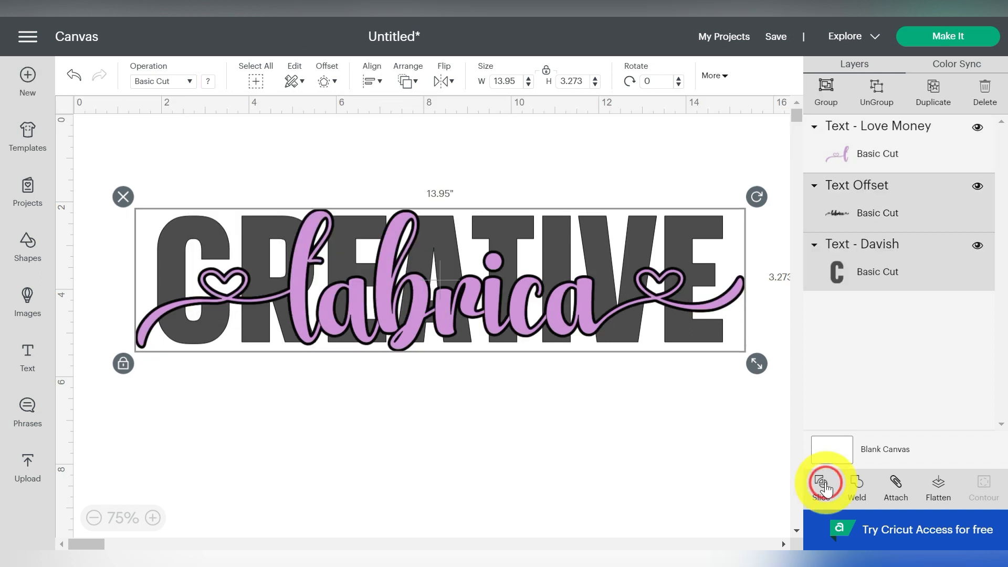
Slice fabrica's offset outline out of CREATIVE and remove the leftover pieces.
click(821, 489)
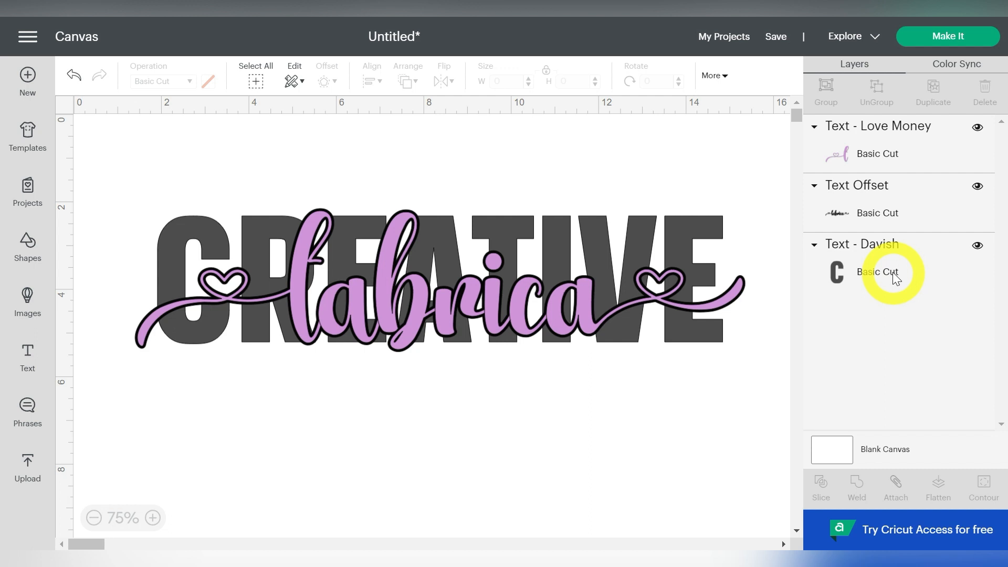
mouse_move(892, 326)
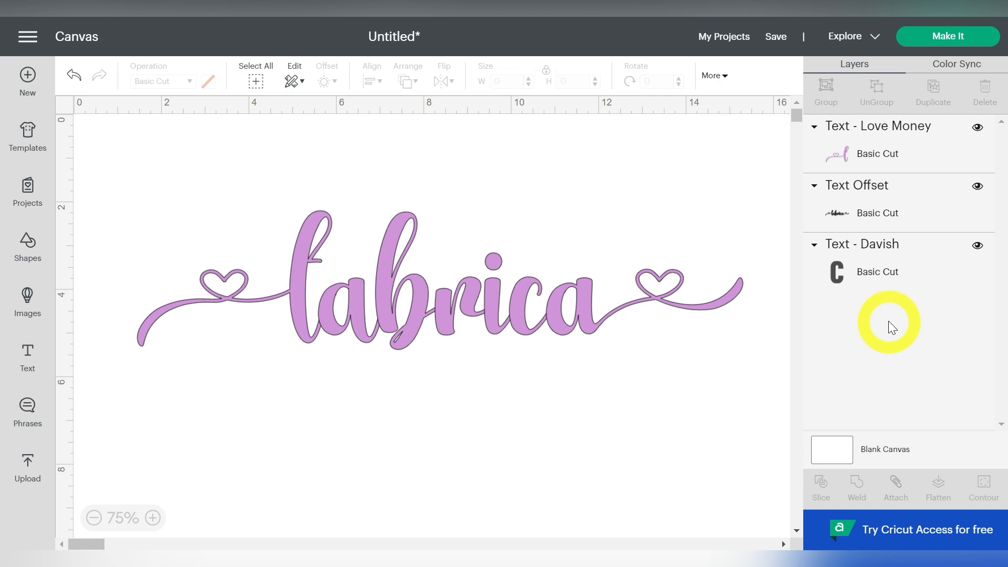
click(820, 489)
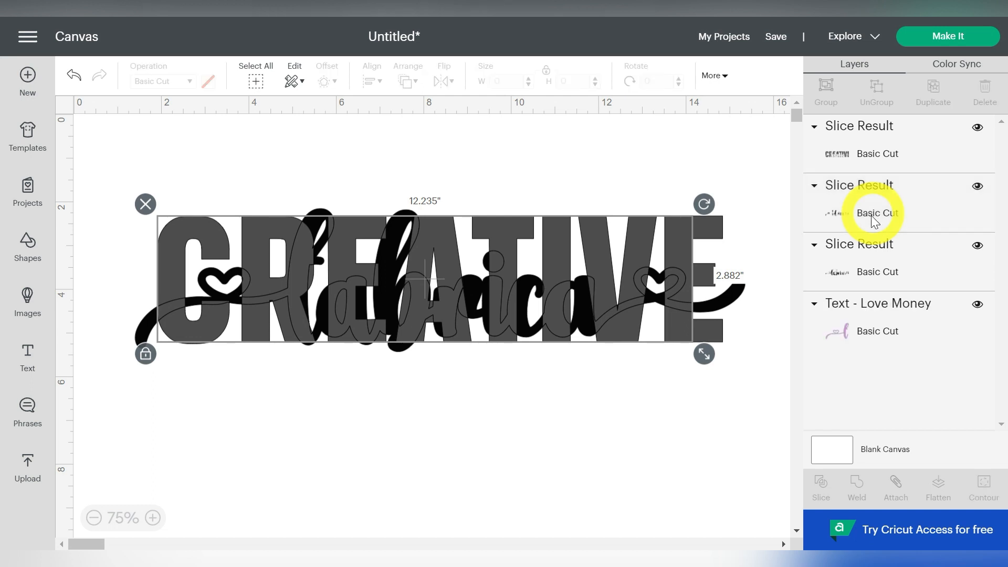
click(877, 213)
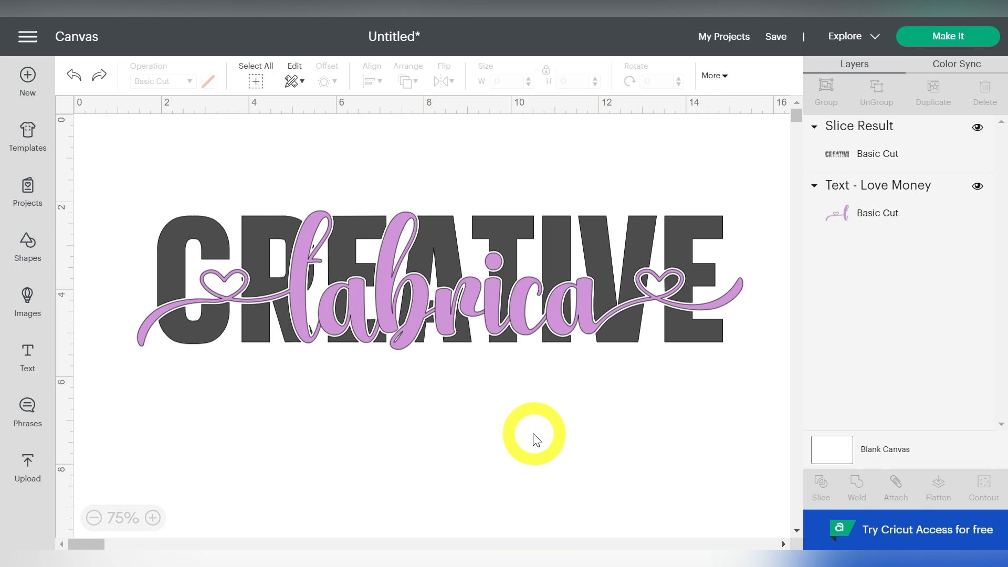
mouse_move(581, 418)
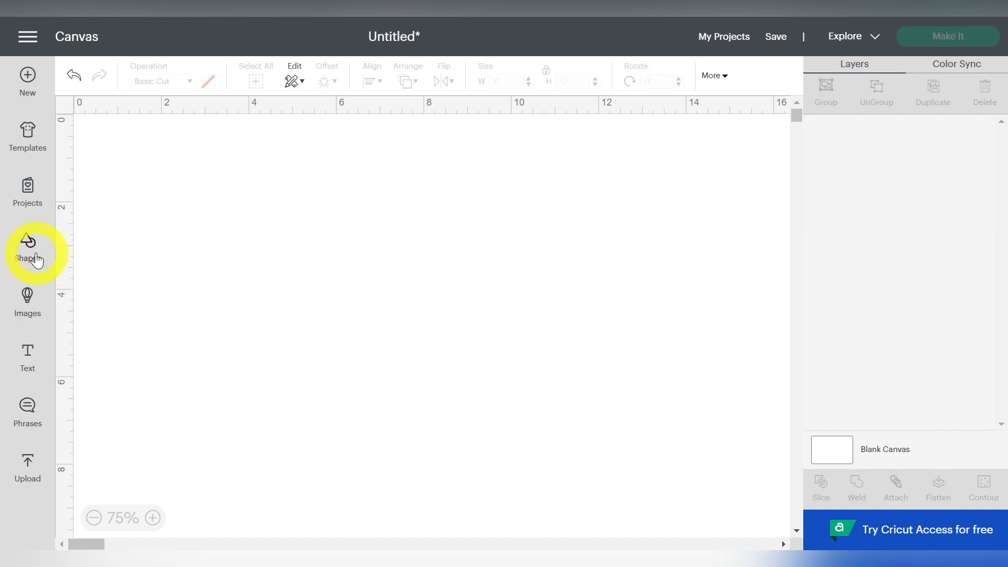
Add a heart and CREATIVE FABRICA text in the Davish font.
click(27, 247)
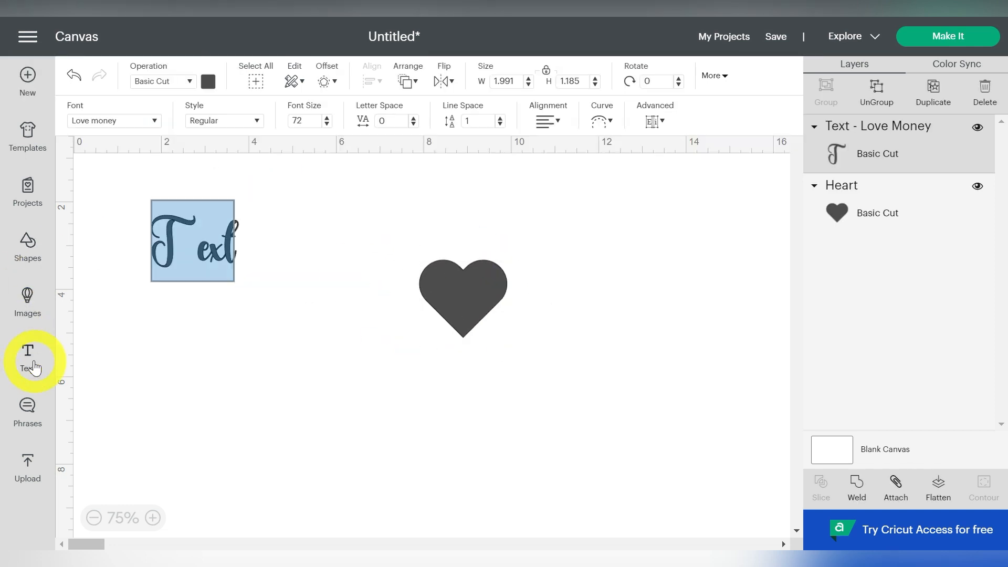
text(CREATIVE FABRICA)
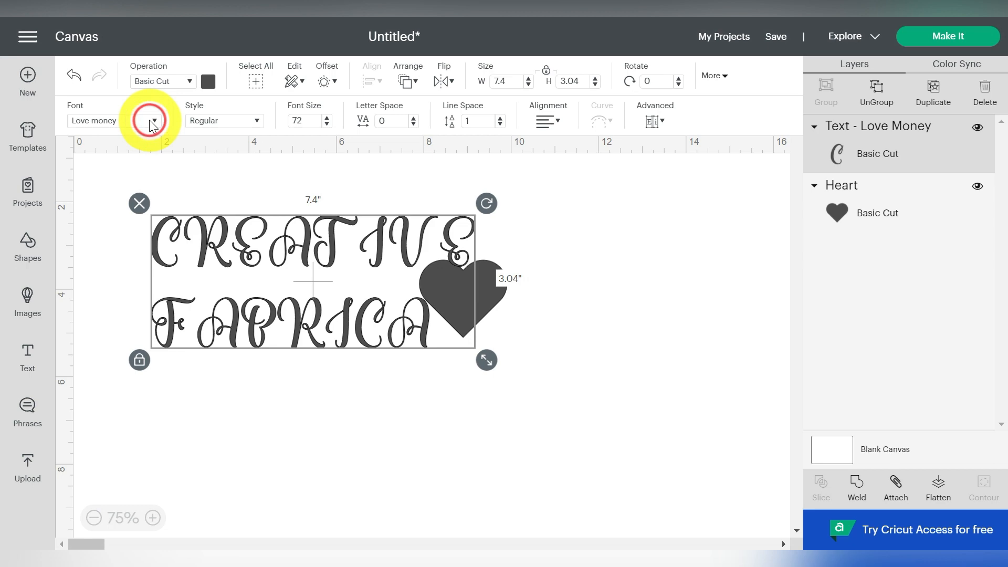
click(152, 120)
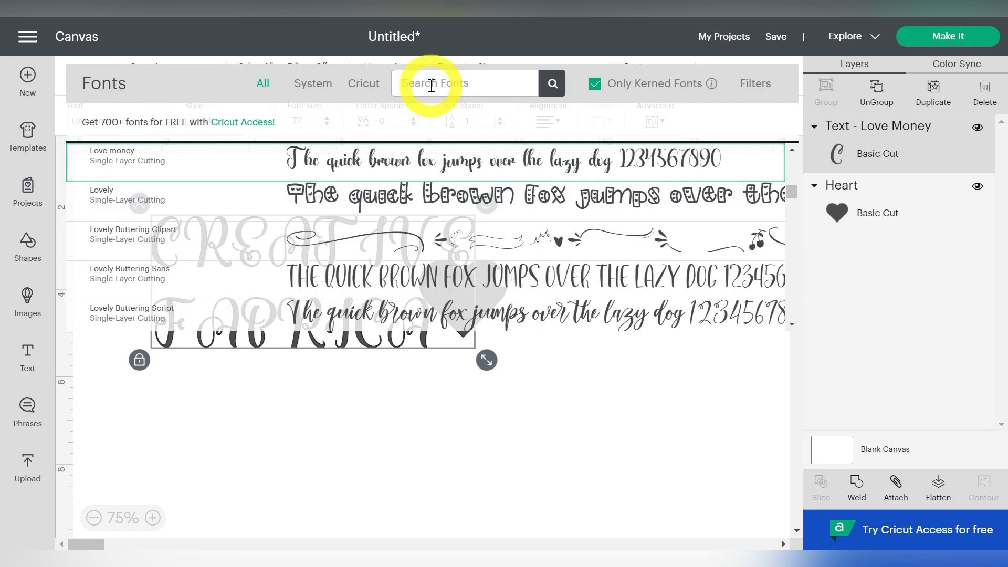
text(DAVISH)
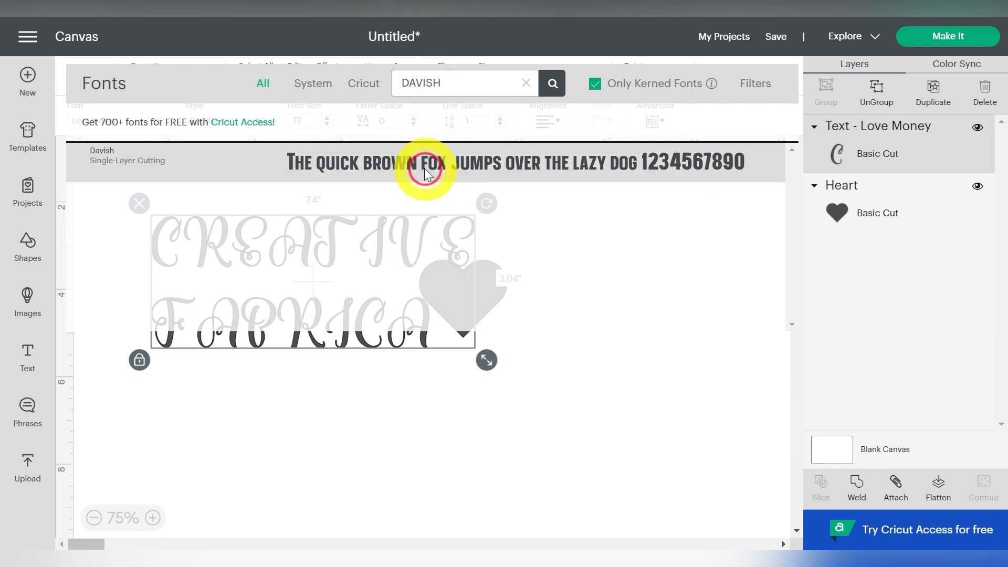
Set the text's line spacing to -3.8 and letter spacing to -0.4.
click(424, 161)
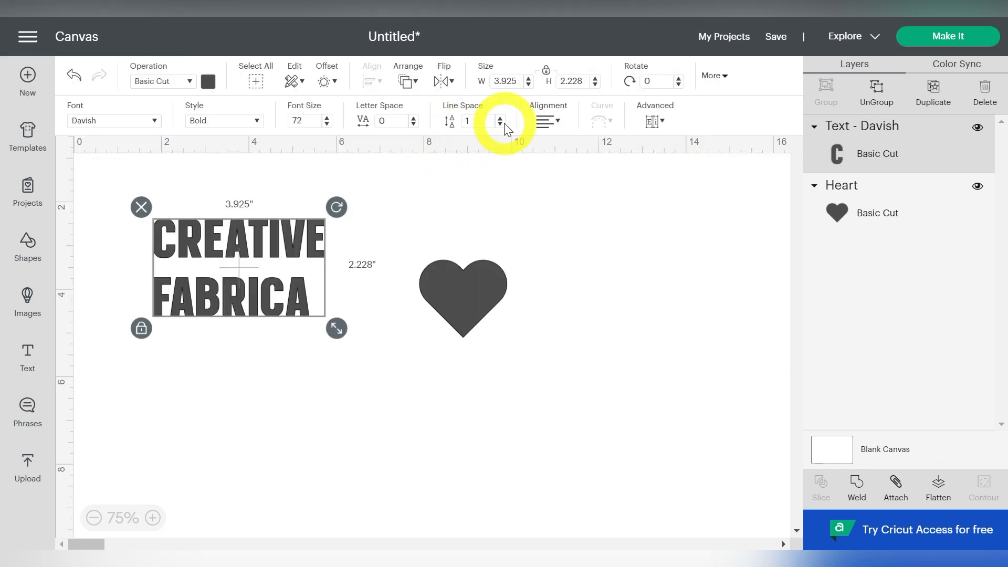
click(500, 125)
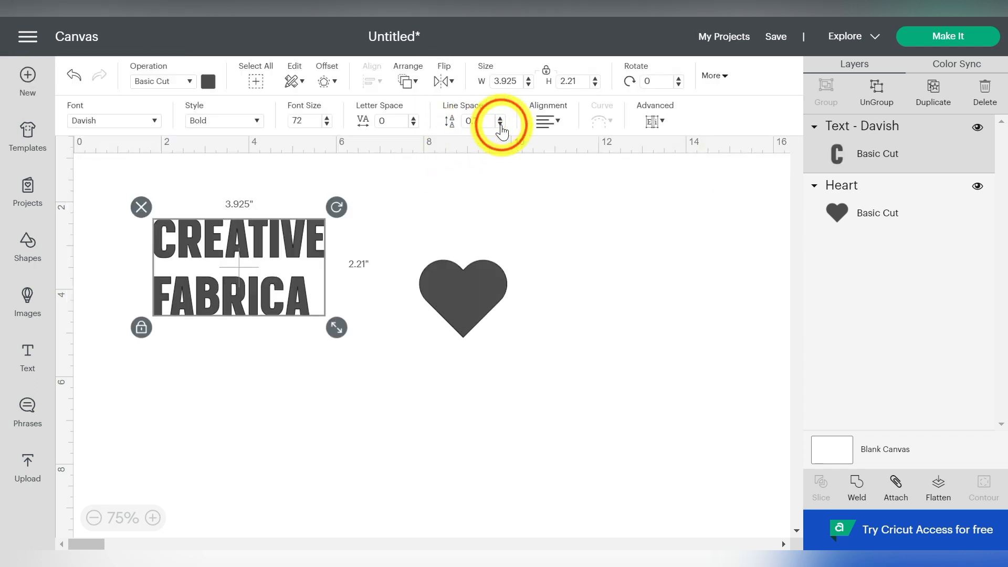
click(500, 124)
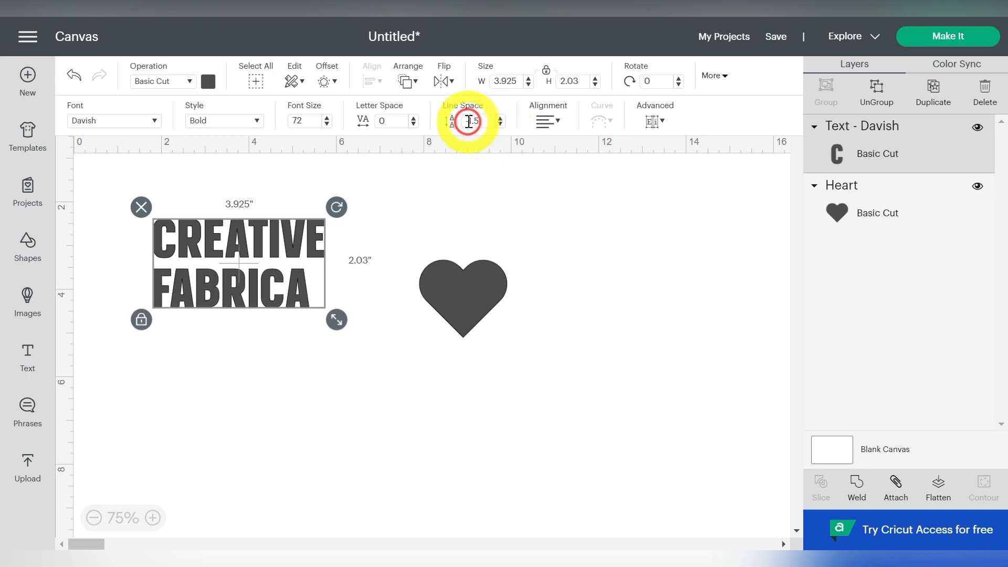
click(500, 125)
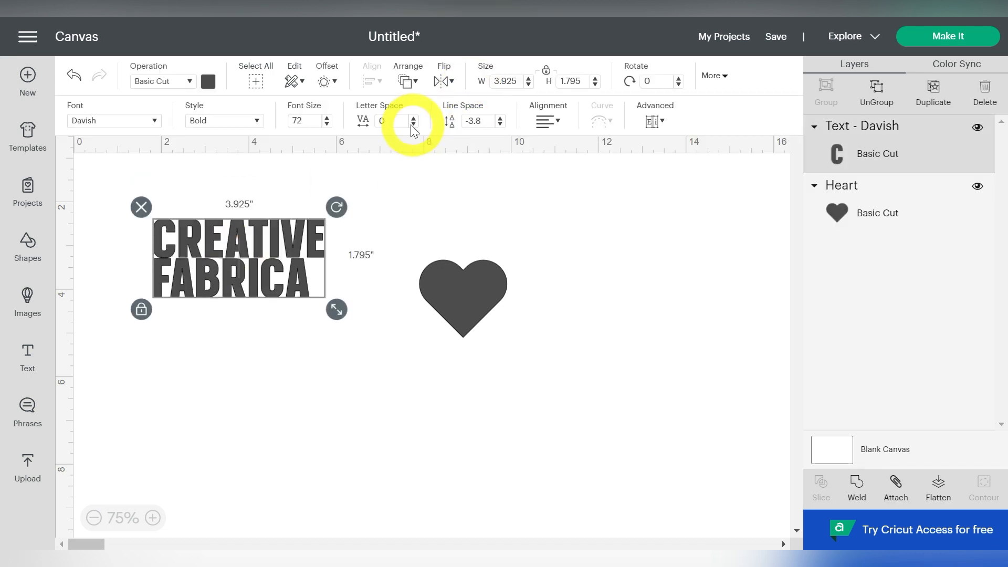
click(413, 124)
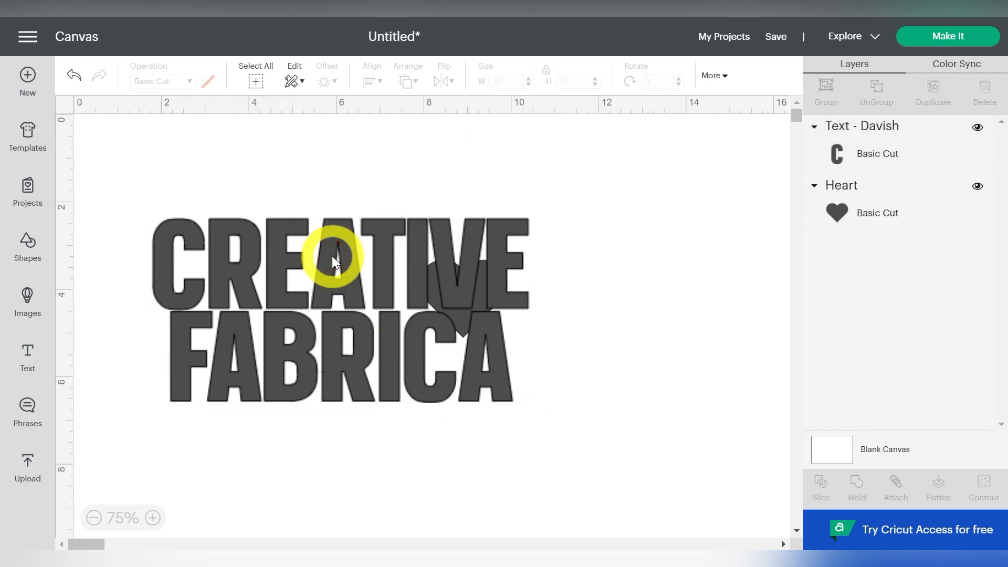
Resize CREATIVE FABRICA to a height of 5 inches.
click(334, 260)
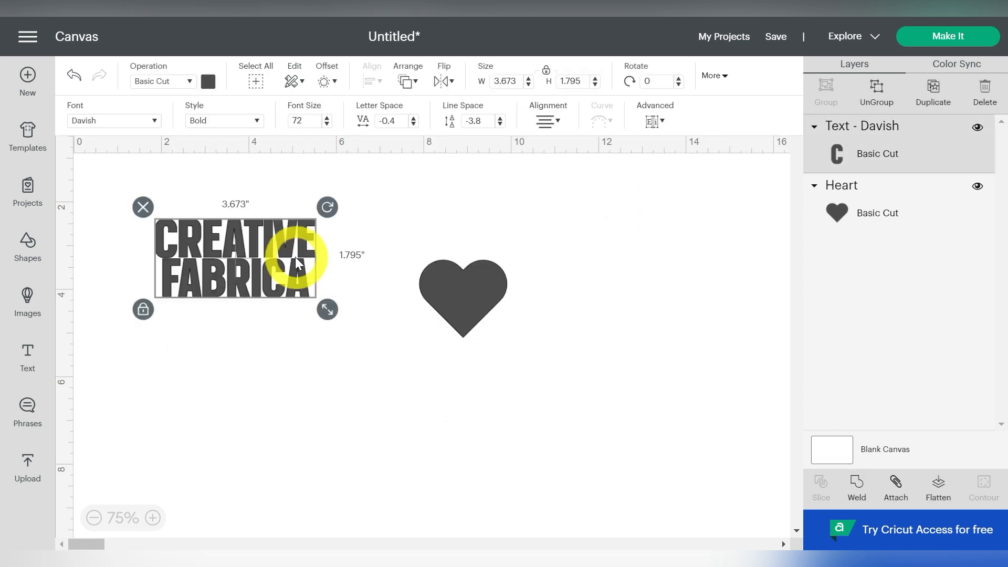
click(506, 81)
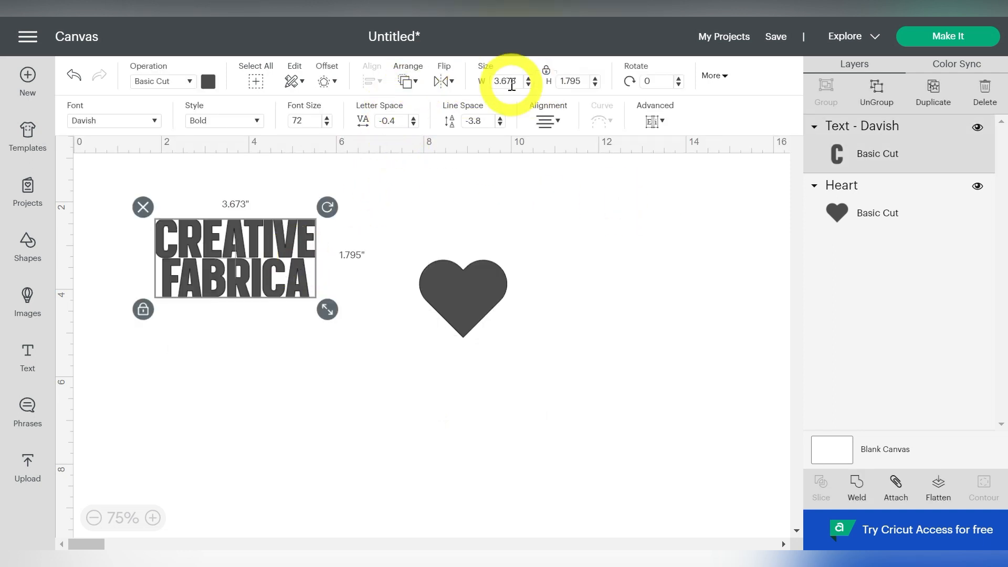
text(5)
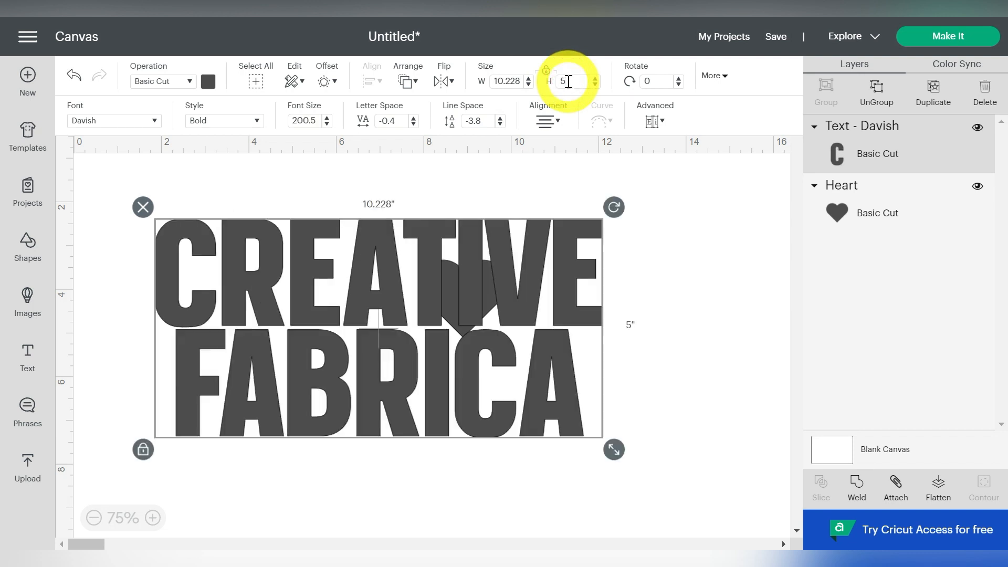
click(407, 80)
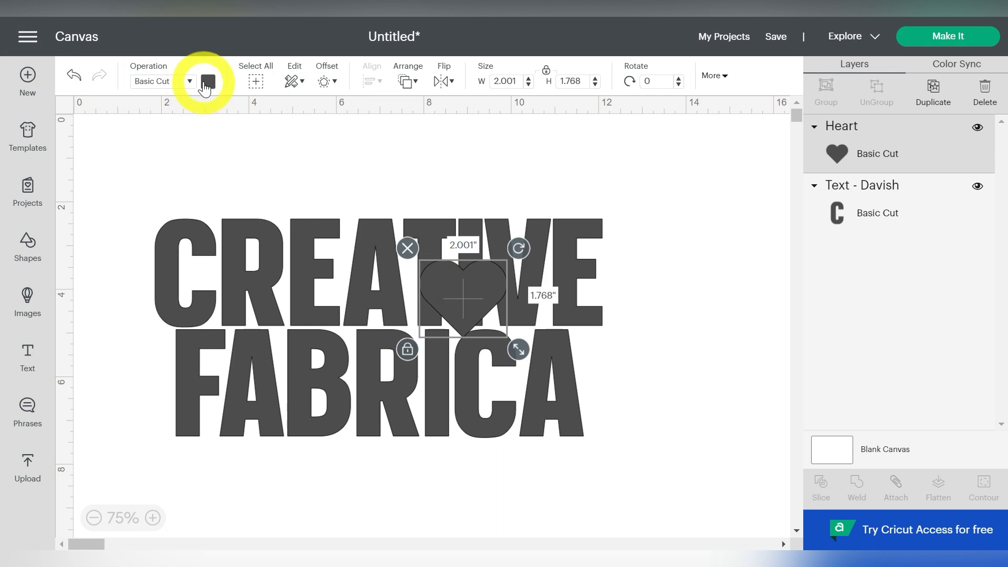
Colour the heart lavender, enlarge it, and center-align it over CREATIVE FABRICA.
click(208, 81)
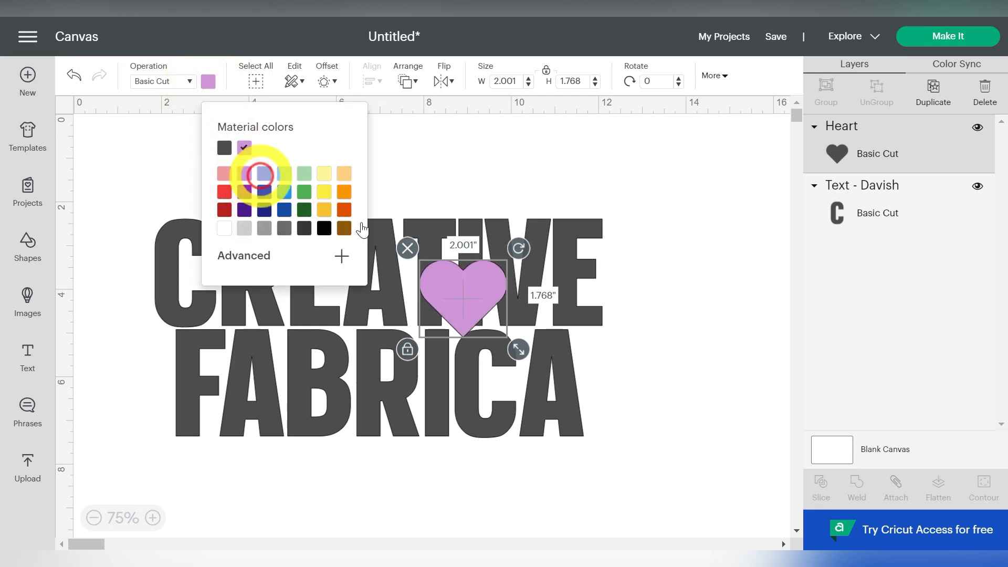
drag(518, 350, 541, 370)
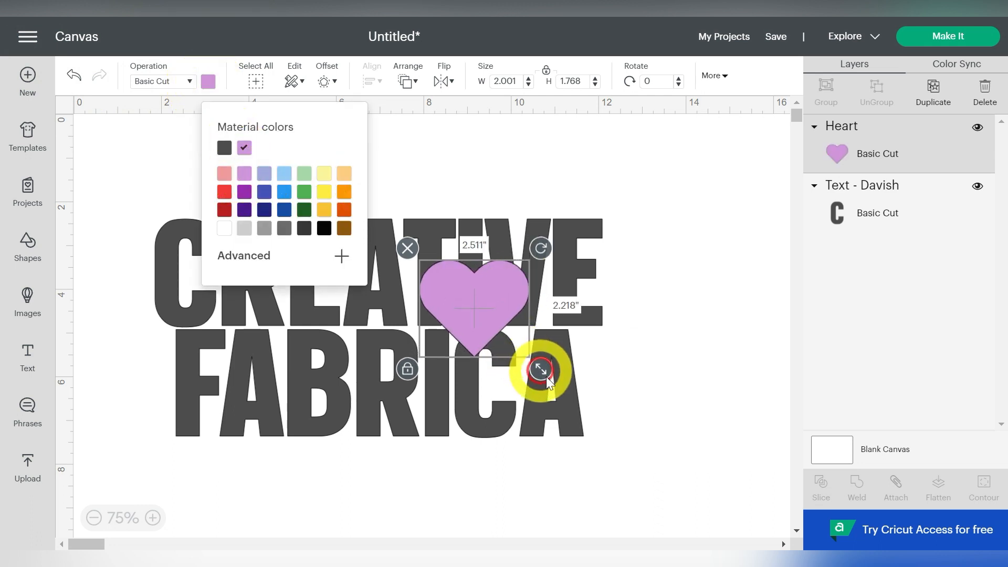
drag(542, 369, 593, 416)
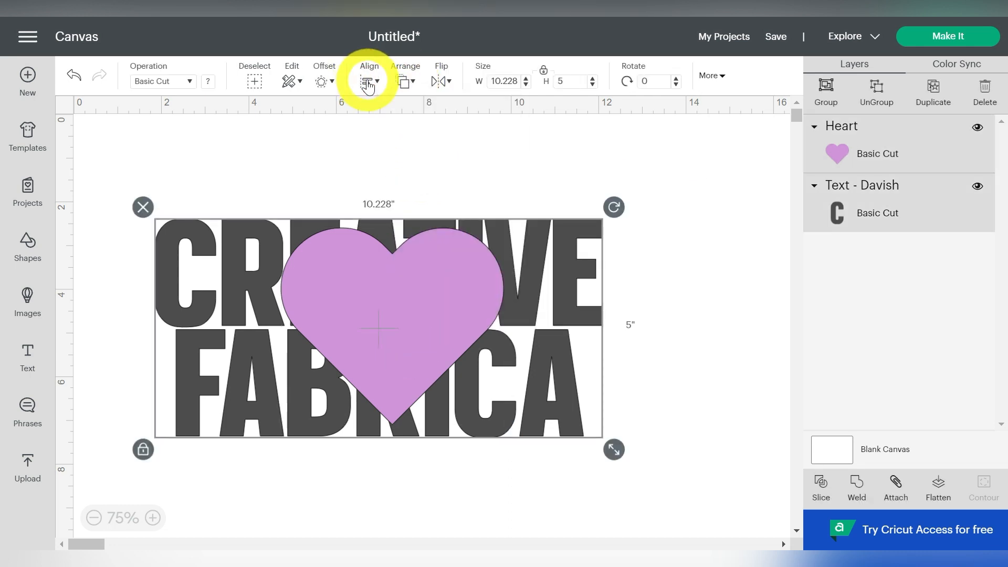
click(369, 81)
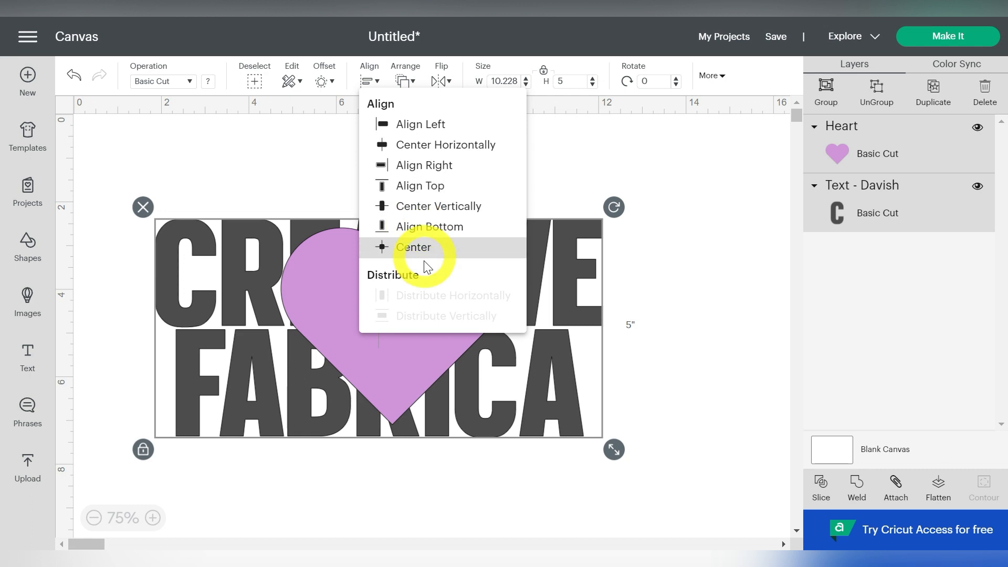
click(413, 247)
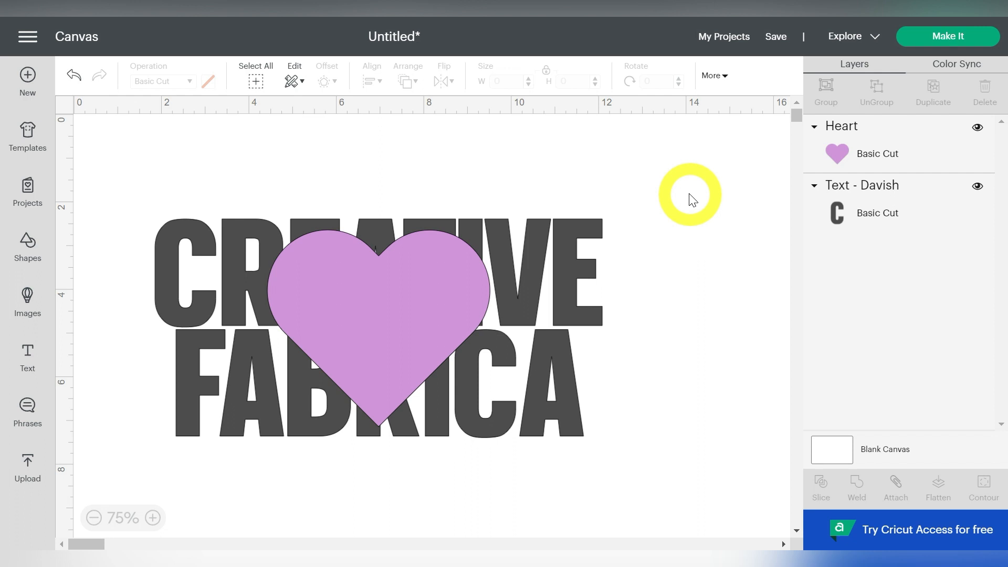
Slice the heart through CREATIVE FABRICA and drag the resulting knockout pieces apart.
click(819, 488)
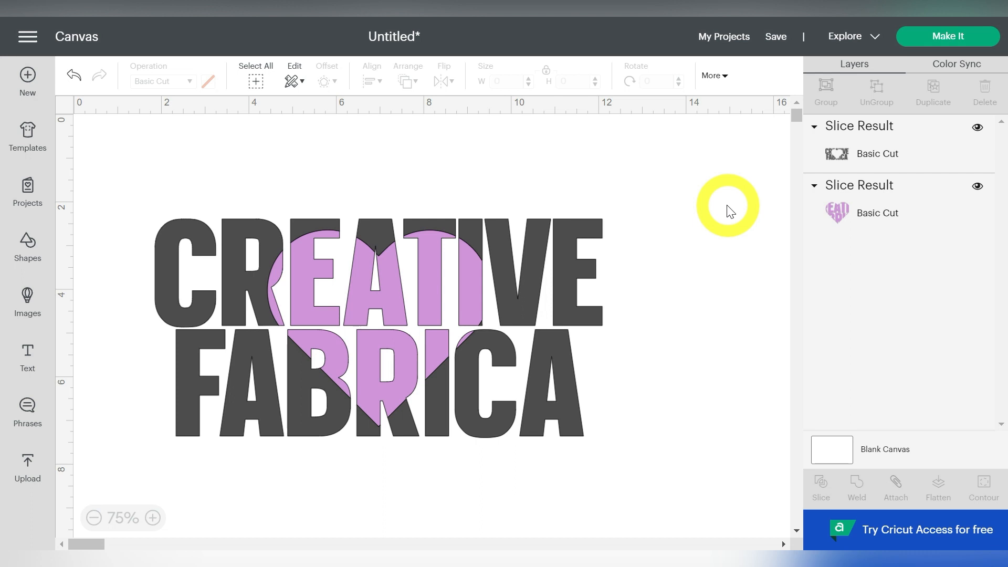
mouse_move(375, 296)
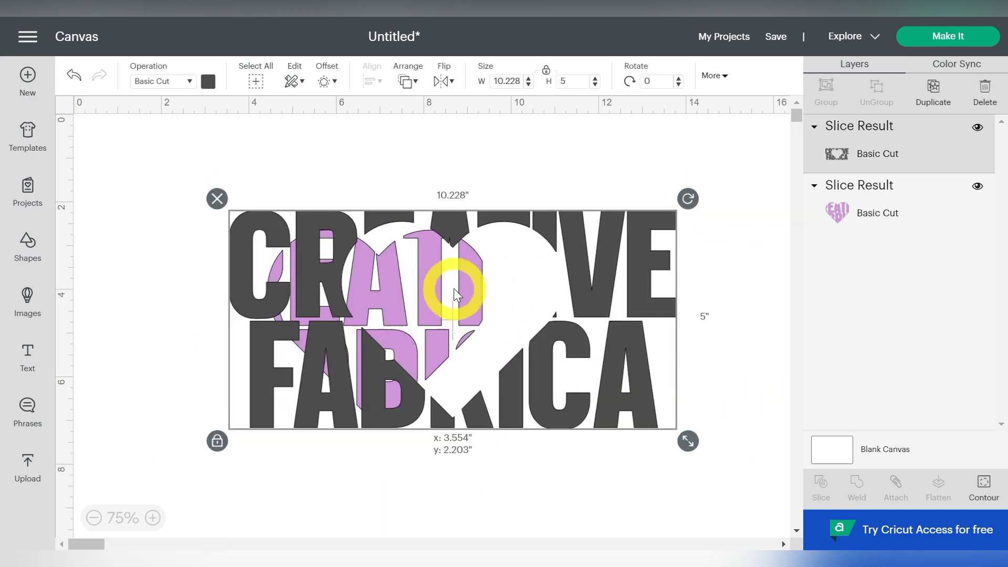
drag(453, 294, 353, 379)
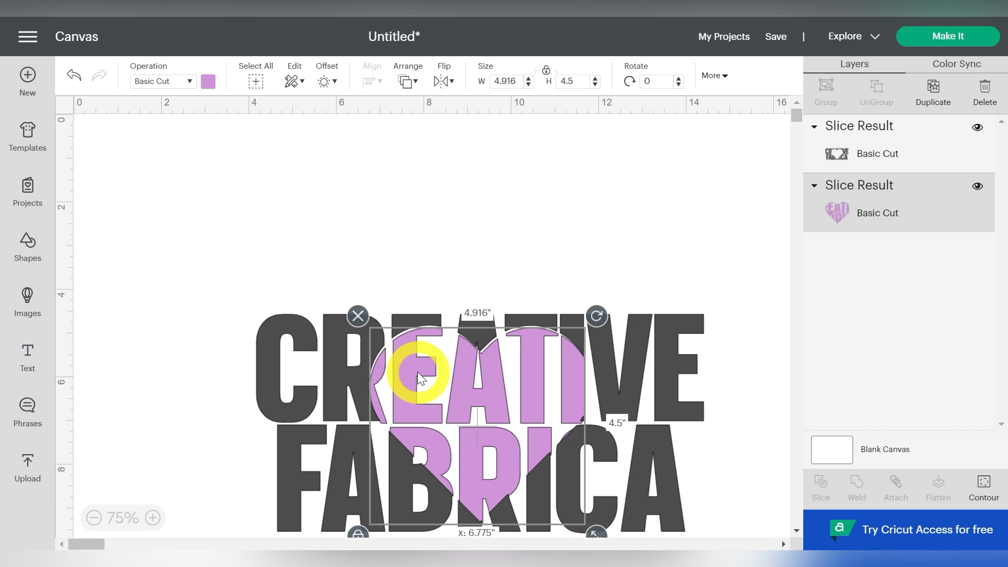
drag(421, 375, 418, 375)
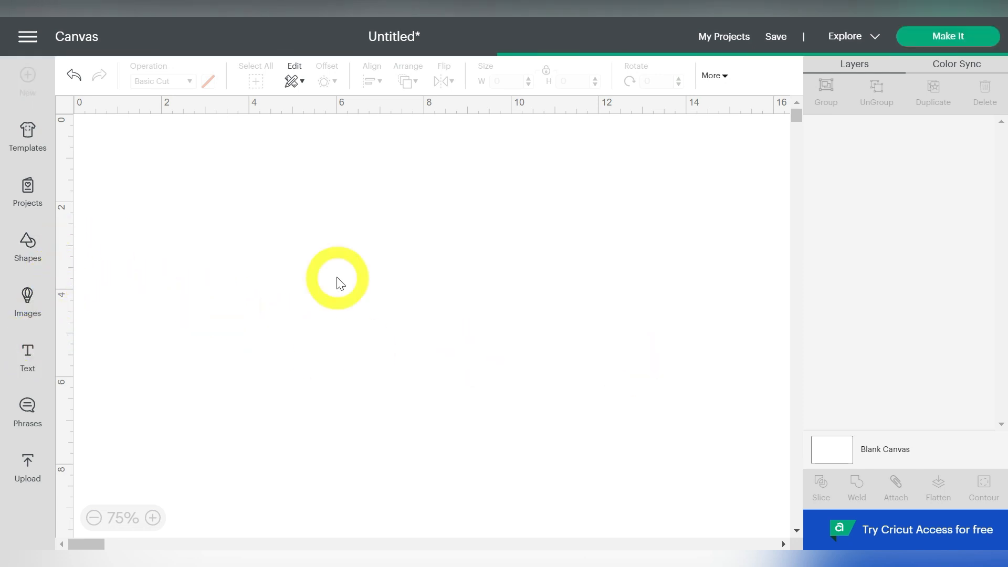
Upload Leopard Print.svg and place it on the canvas over the BECKY text.
click(27, 466)
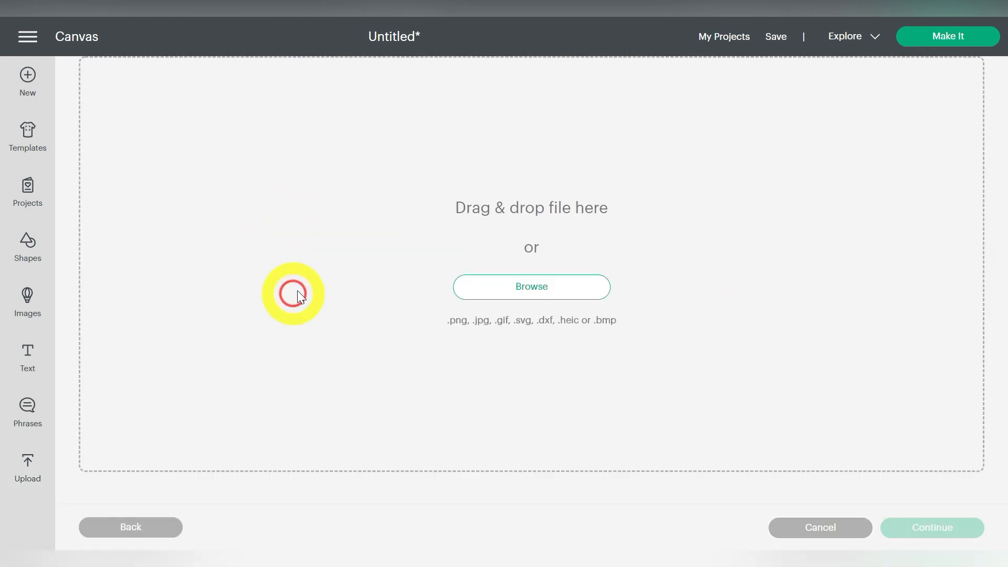
click(531, 287)
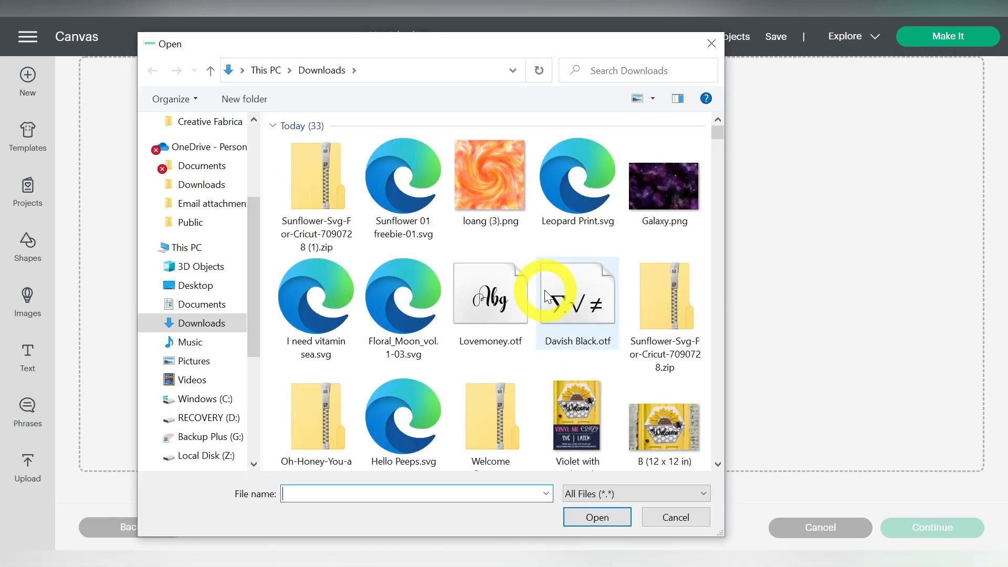
click(674, 516)
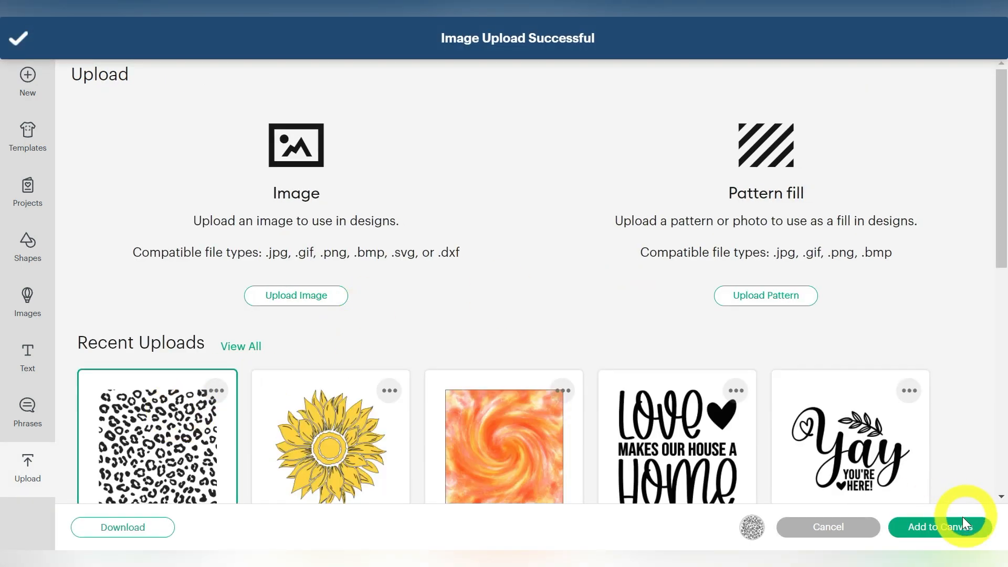
click(939, 526)
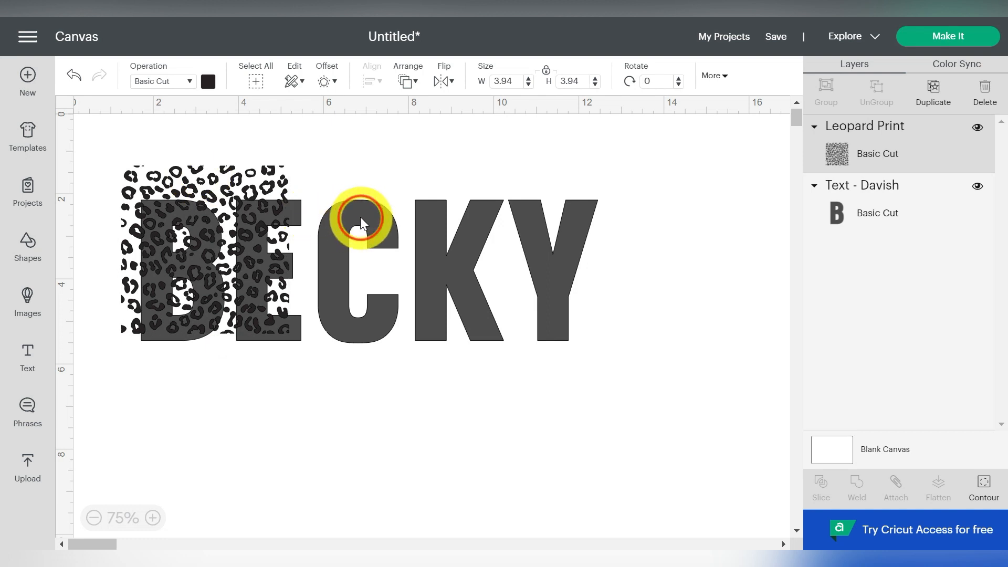
Move a copy of BECKY aside and slice the letters with the leopard print.
click(360, 218)
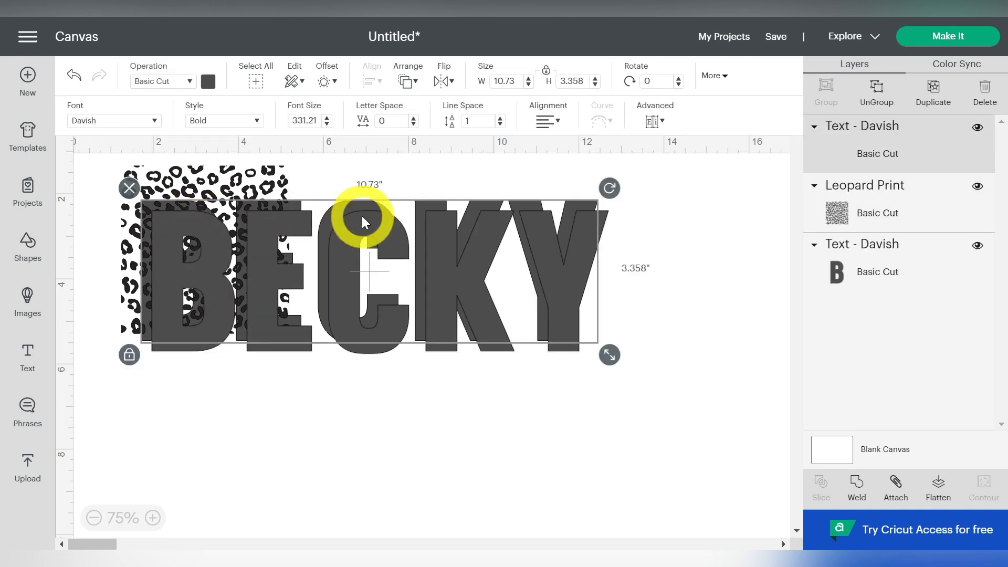
drag(363, 221, 352, 363)
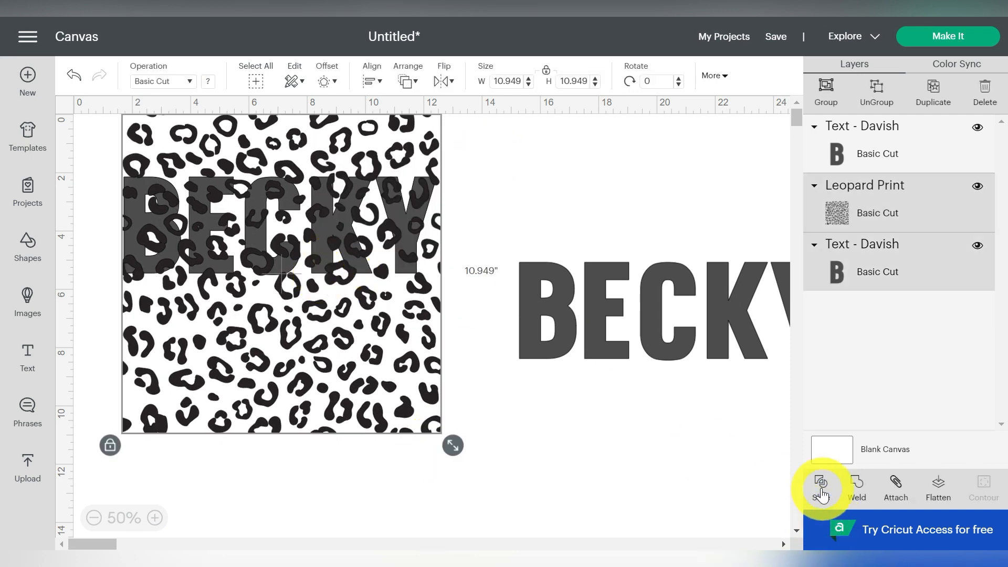
click(821, 483)
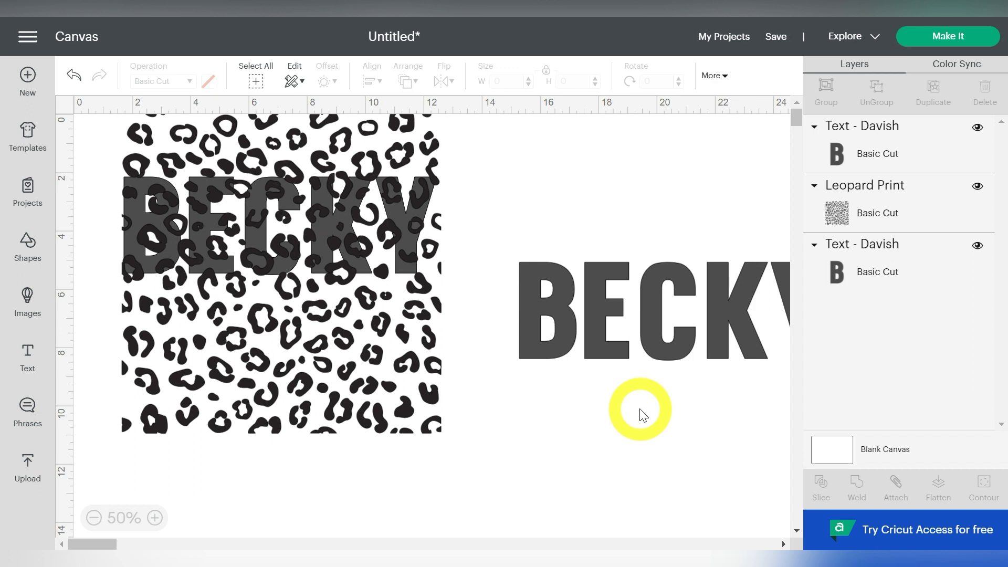
click(819, 489)
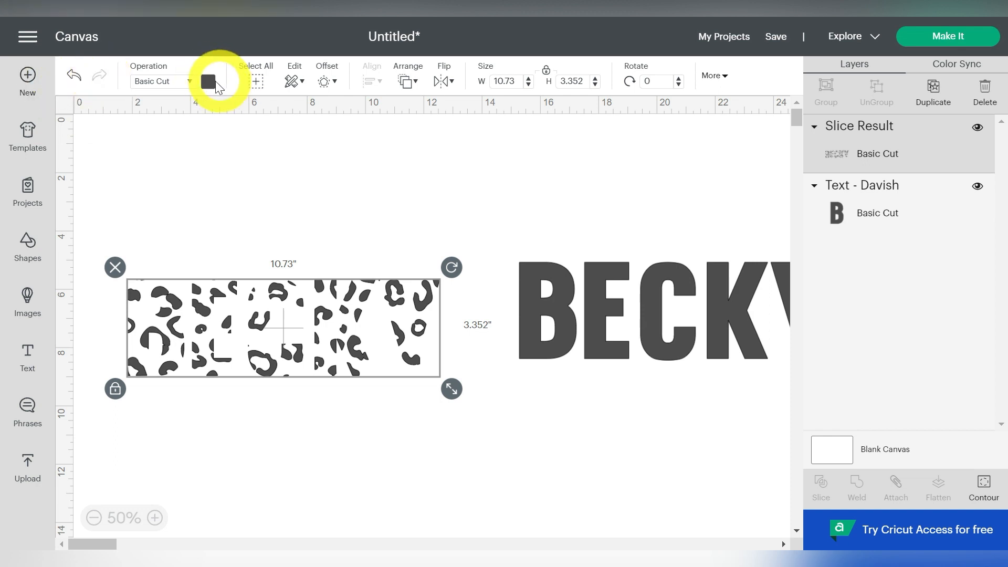
Recolour the leopard spot pieces lavender and view the finished BECKY design.
click(208, 81)
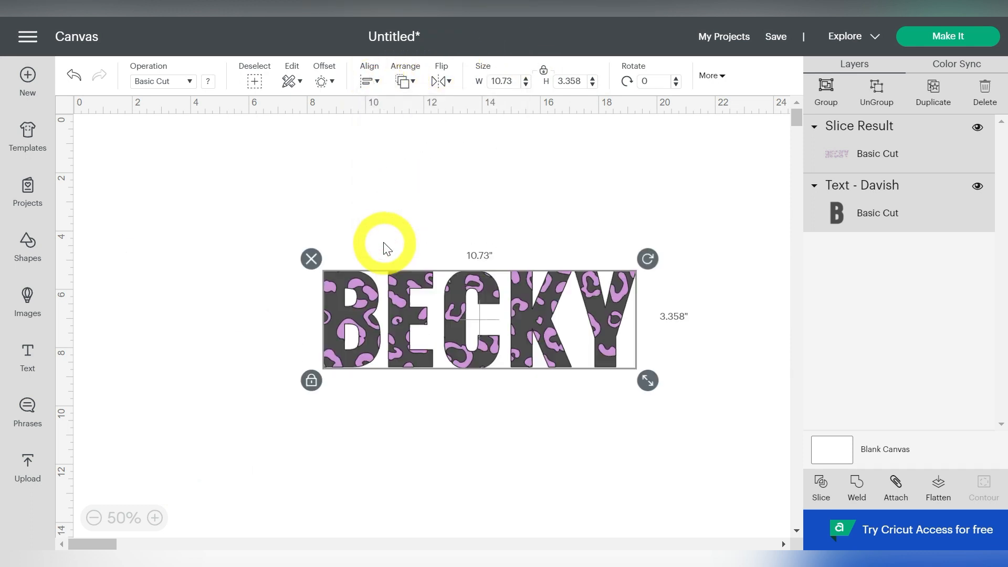
click(447, 125)
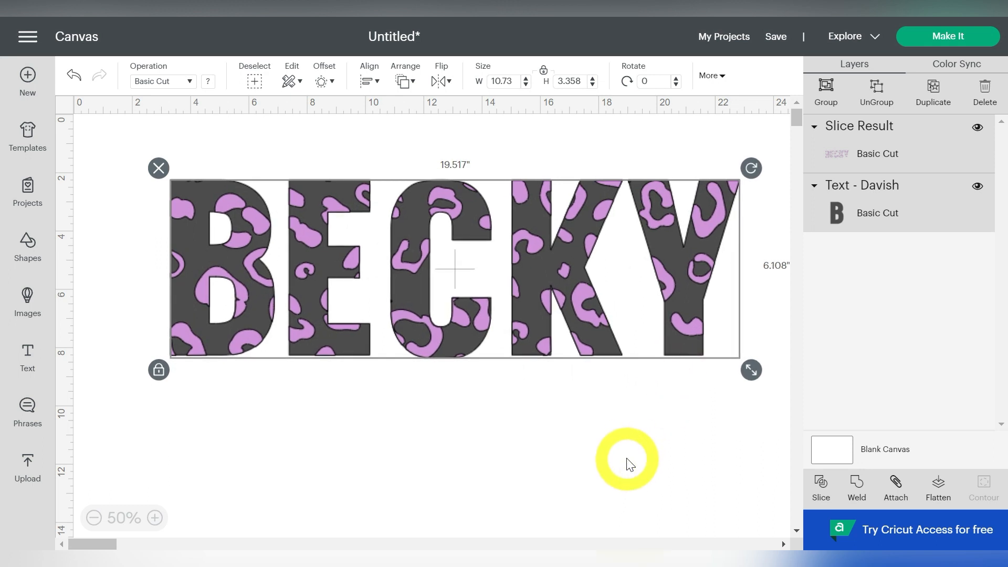
click(627, 460)
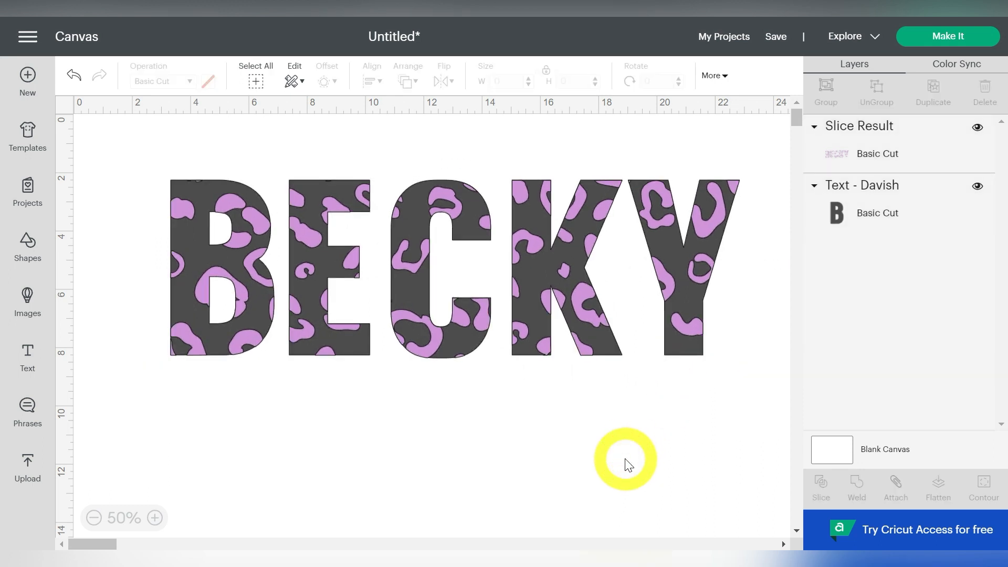